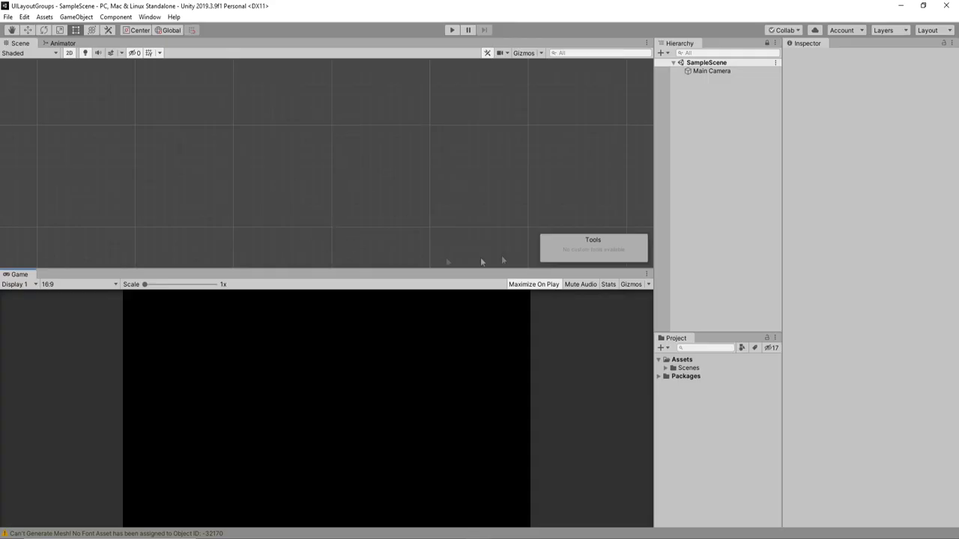
pyautogui.moveTo(339, 181)
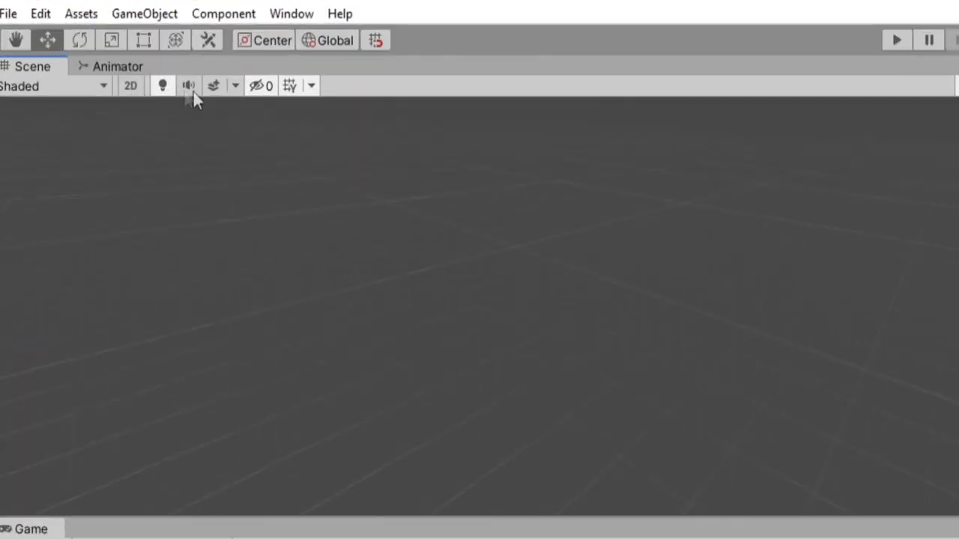
# Step: Switch the Scene view to 2D mode
pyautogui.click(130, 84)
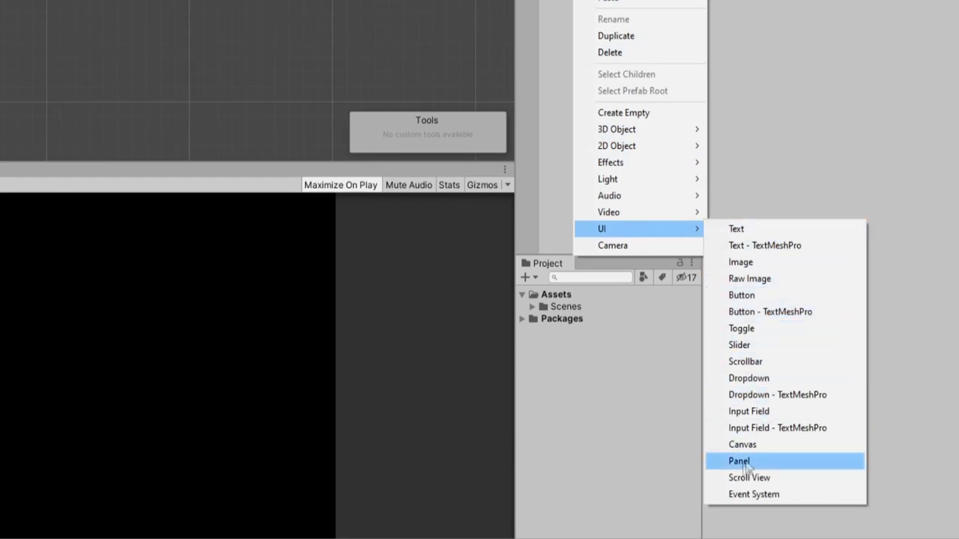
# Step: Create a UI Panel and set the Canvas to Scale With Screen Size at 1920×1080
pyautogui.click(740, 461)
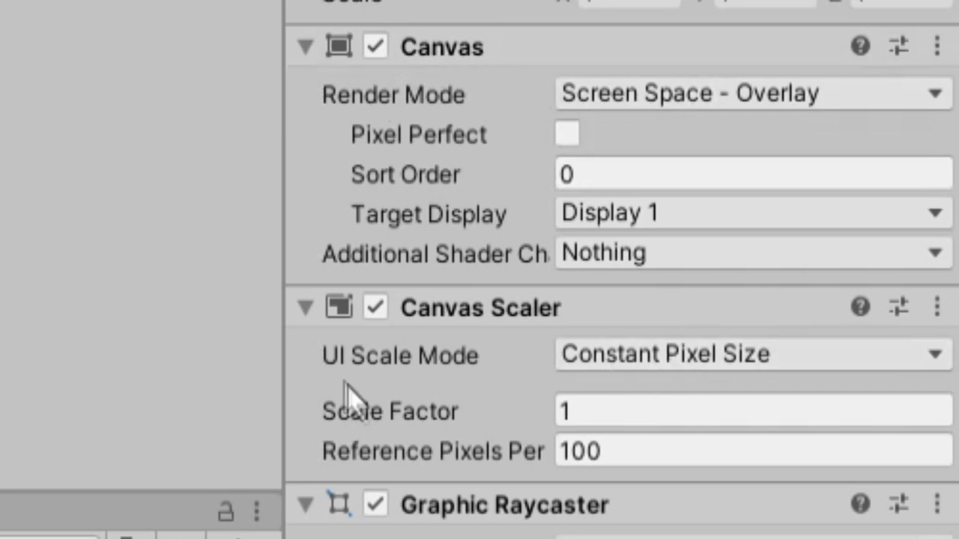
pyautogui.click(749, 353)
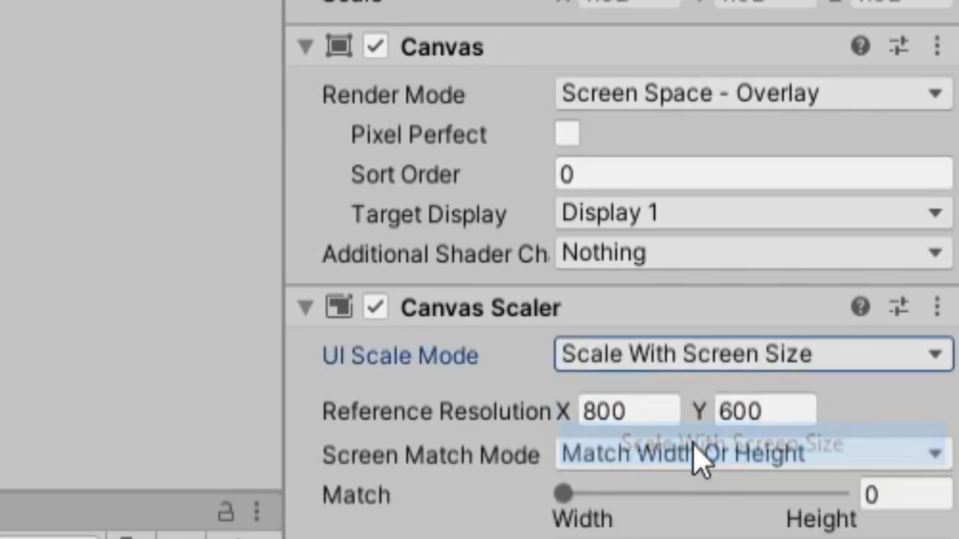
pyautogui.write('1080')
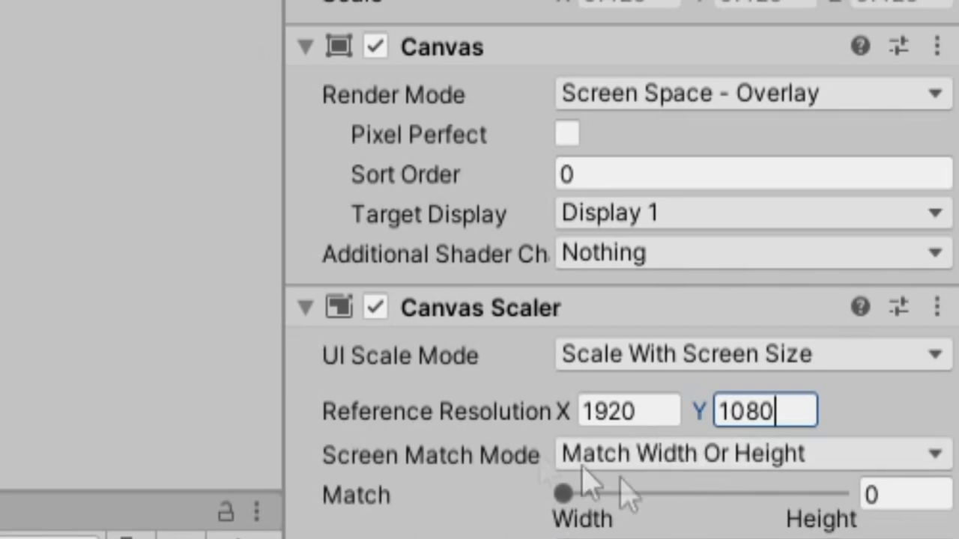
pyautogui.rightClick(494, 55)
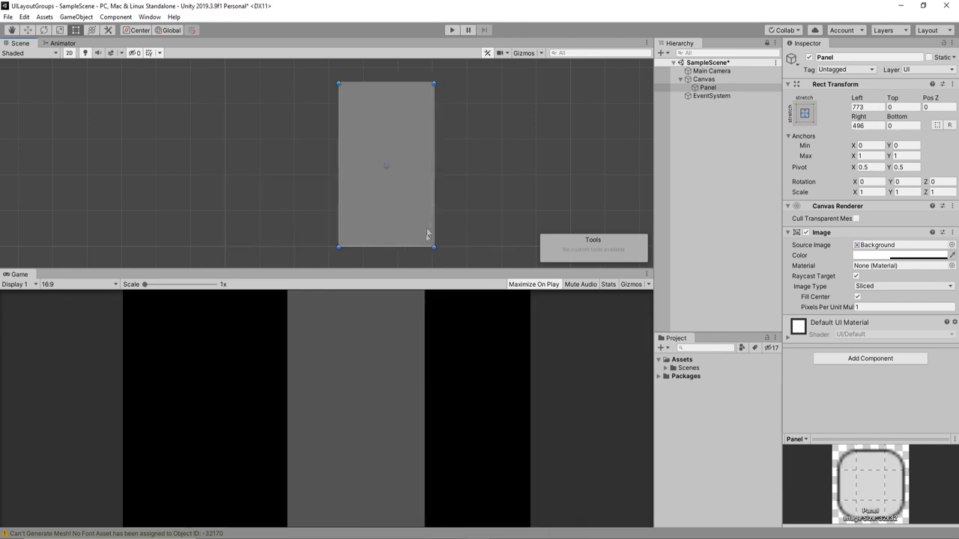
# Step: Shrink the panel with margins on all sides and rename it ScrollableList
pyautogui.moveTo(386, 248); pyautogui.dragTo(386, 230)
pyautogui.write('ScrollableList')
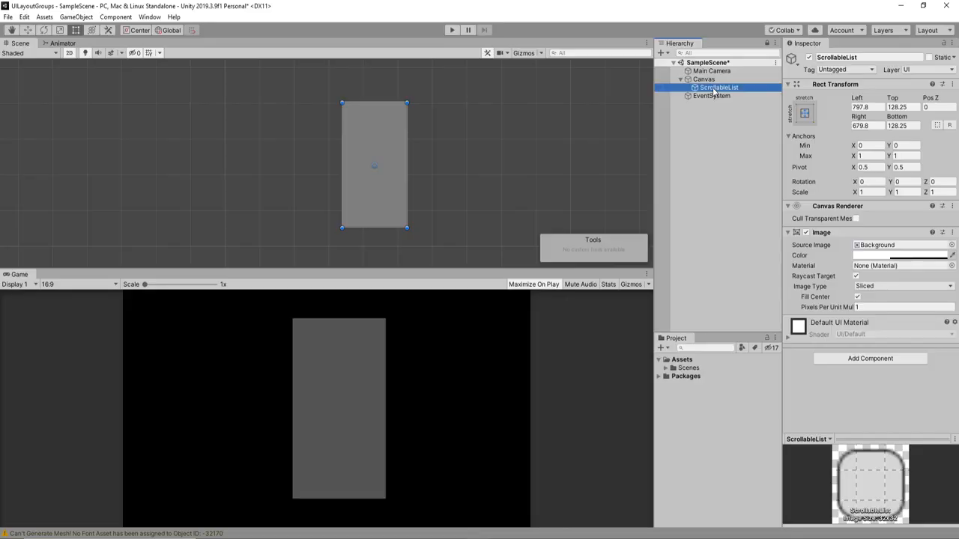
pyautogui.rightClick(719, 87)
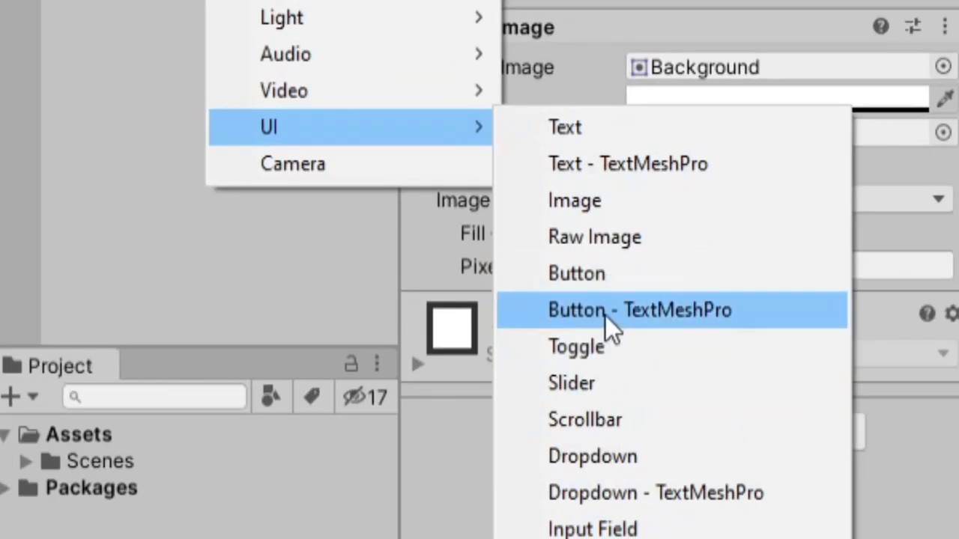
# Step: Add a centred 420×100 TextMeshPro Button inside ScrollableList
pyautogui.click(639, 310)
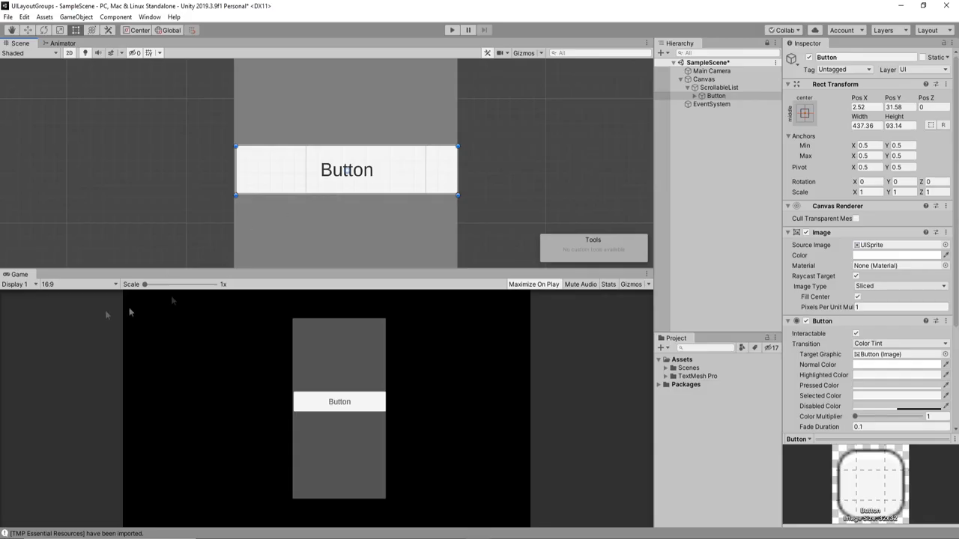
pyautogui.moveTo(263, 164)
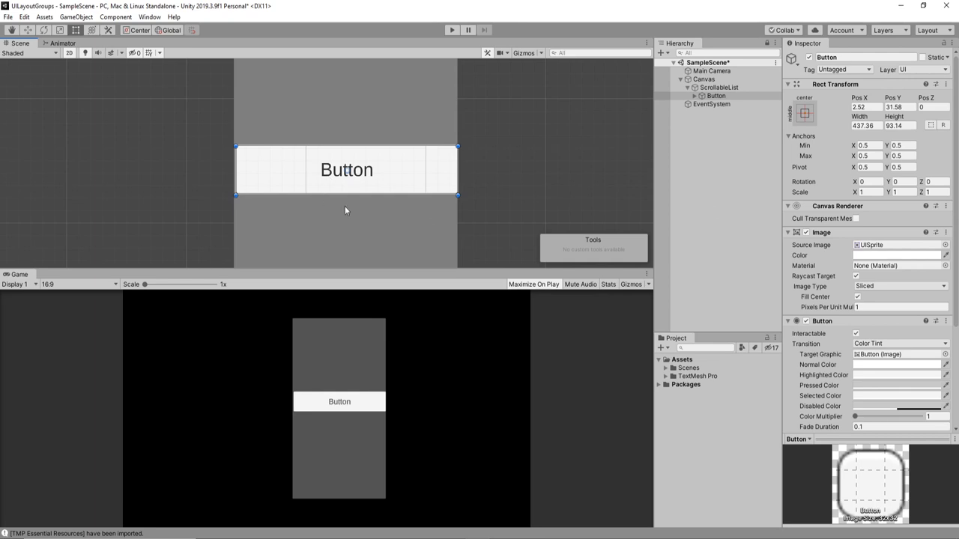
pyautogui.moveTo(384, 167)
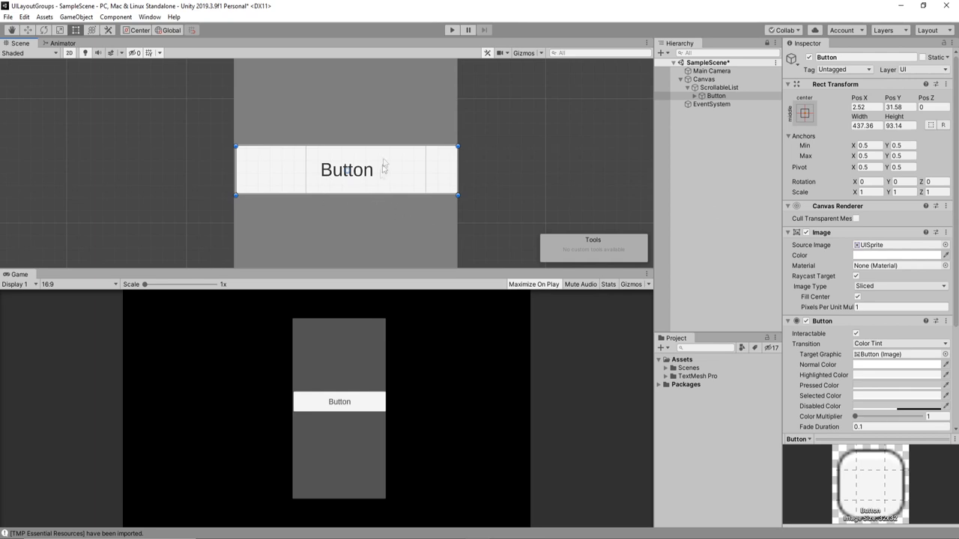
pyautogui.moveTo(350, 162)
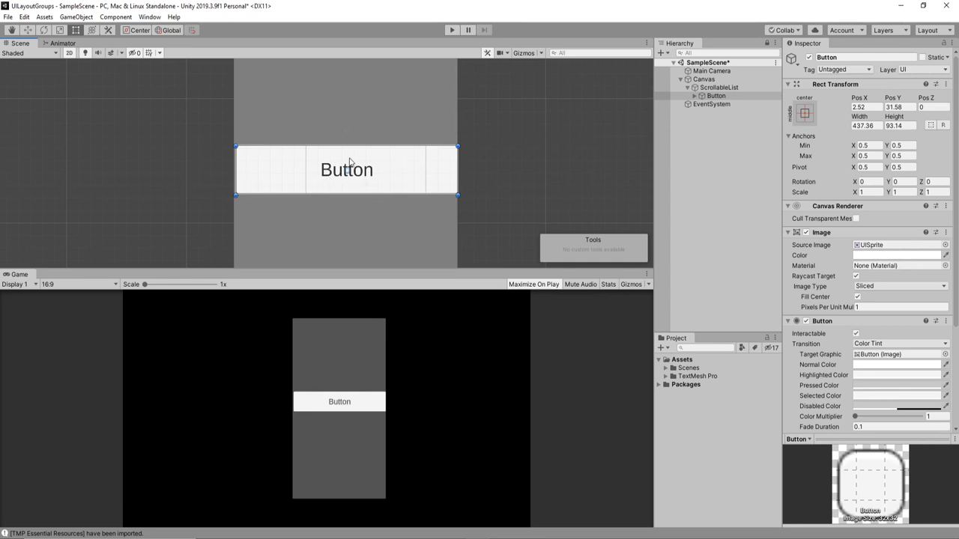
pyautogui.moveTo(305, 192)
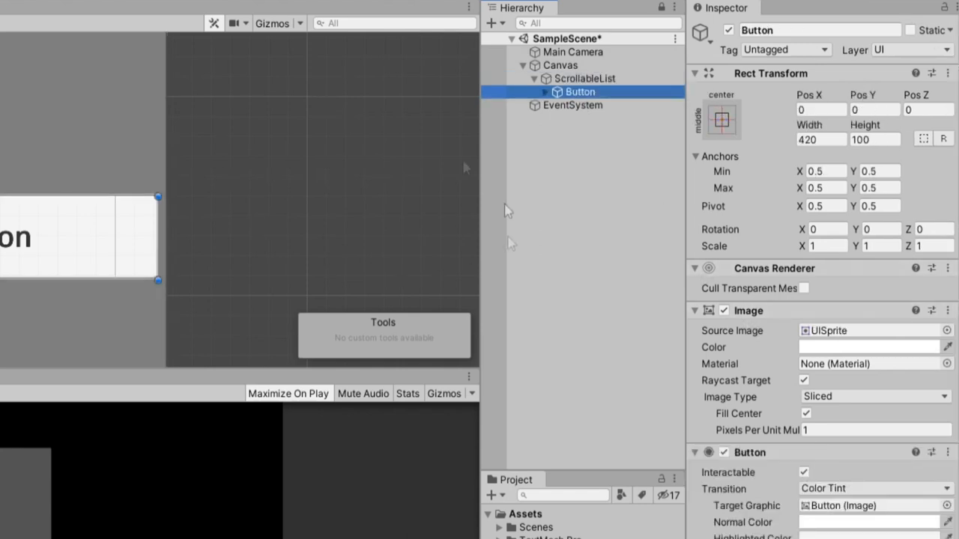
pyautogui.click(585, 78)
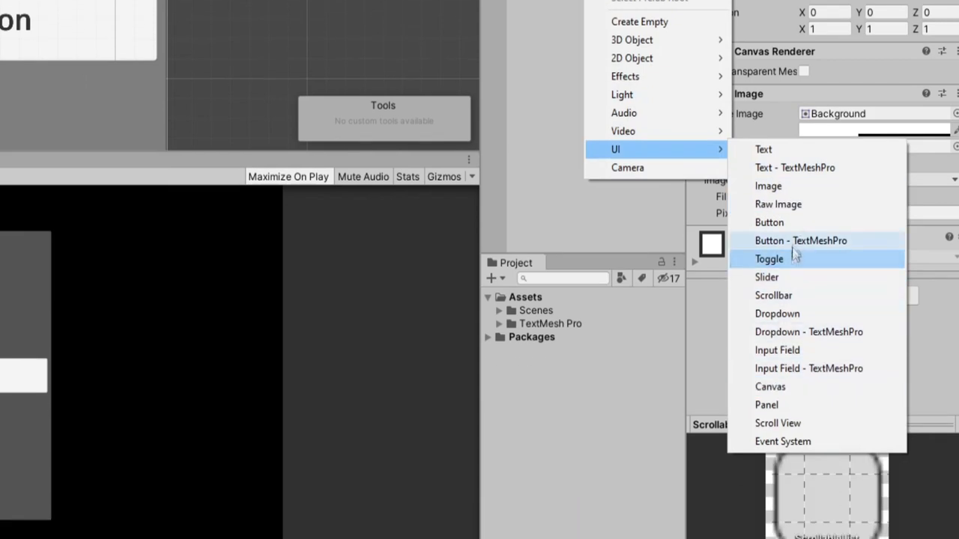
# Step: Add an Image under ScrollableList and rename it GridContent
pyautogui.click(768, 186)
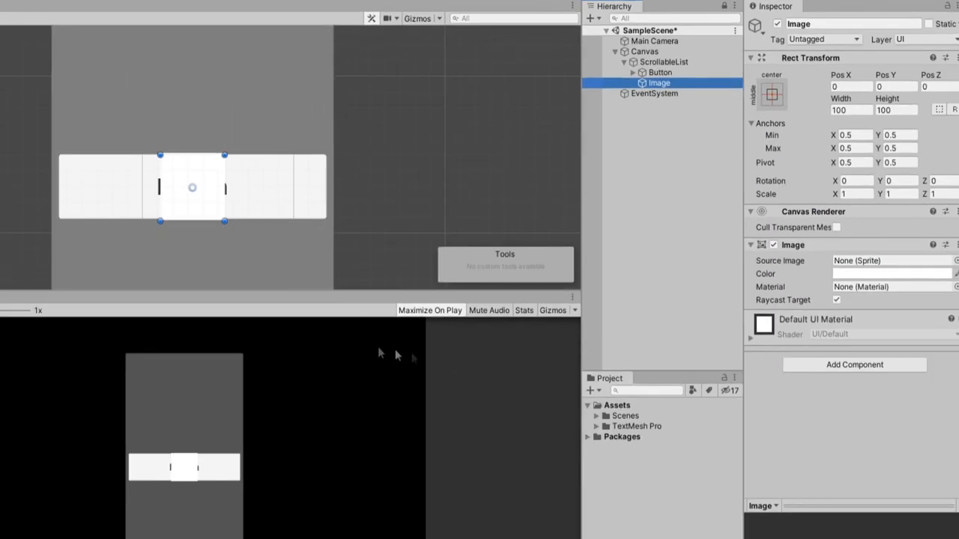
pyautogui.moveTo(419, 206)
pyautogui.write('G')
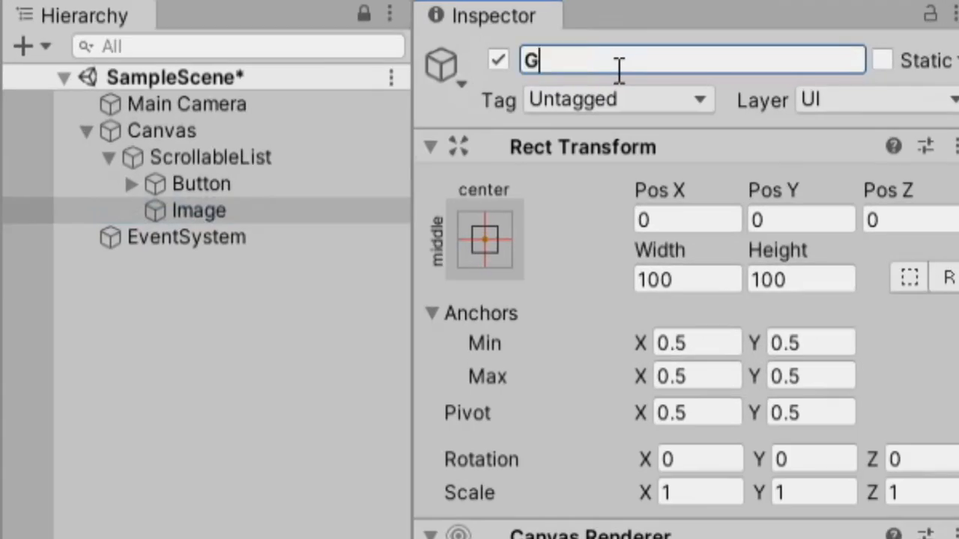
pyautogui.write('ridContent')
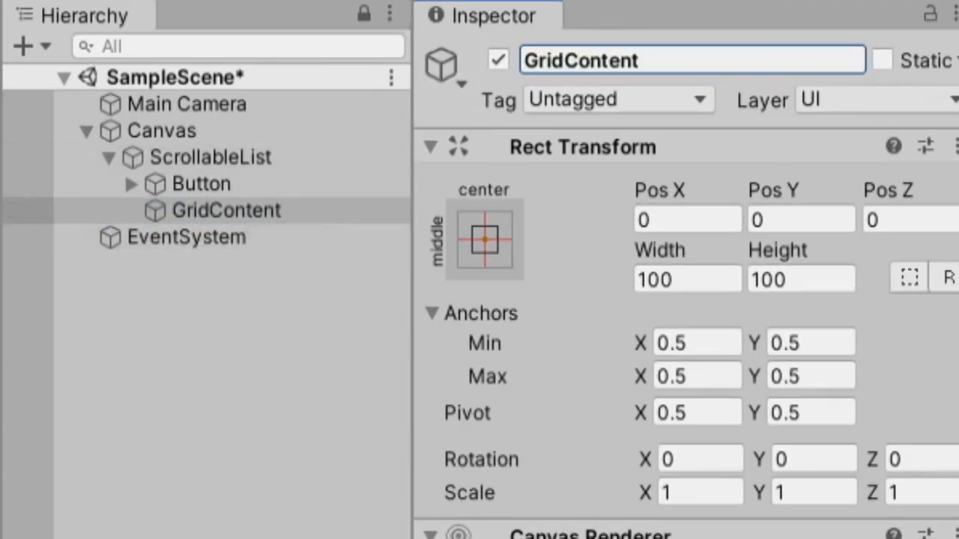
pyautogui.write('scrol')
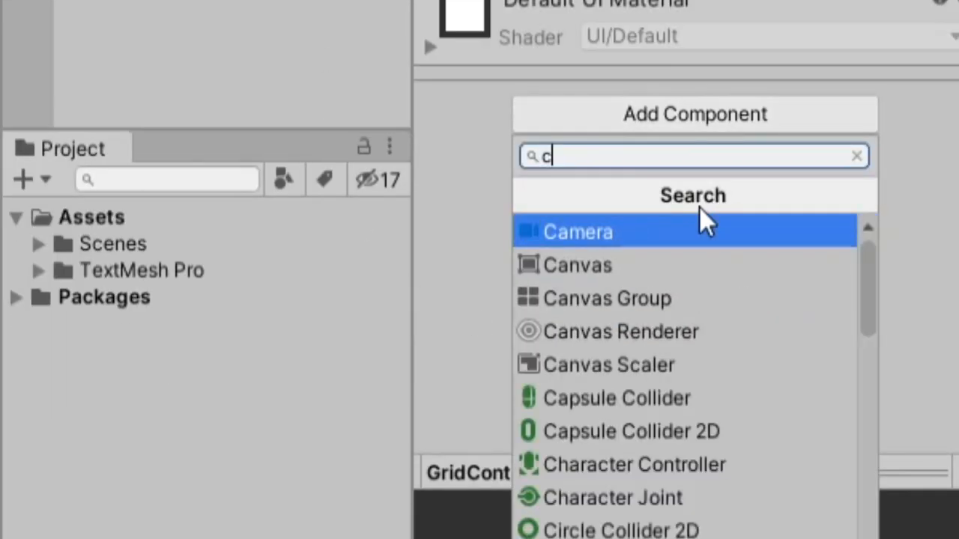
pyautogui.write('ontent')
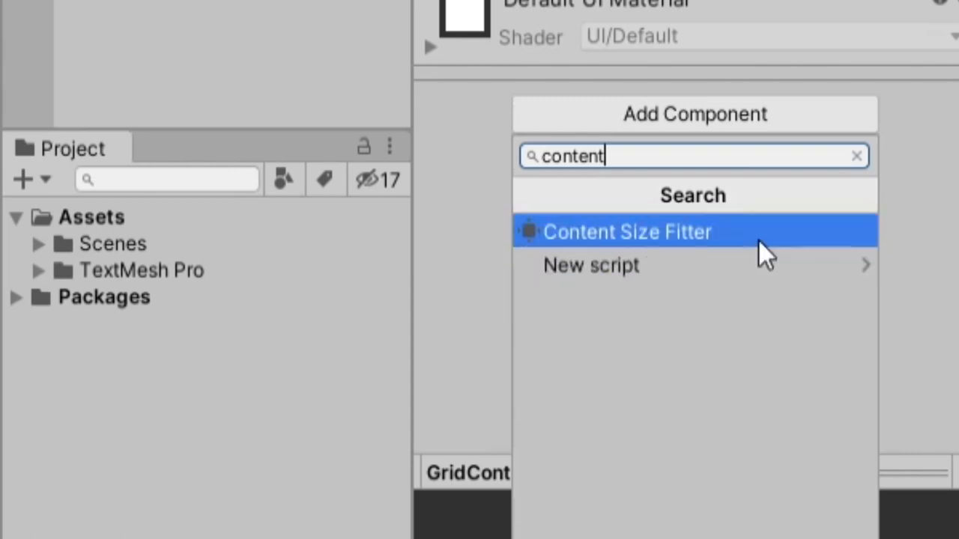
# Step: Give GridContent a Content Size Fitter with Vertical Fit set to Preferred Size
pyautogui.click(627, 231)
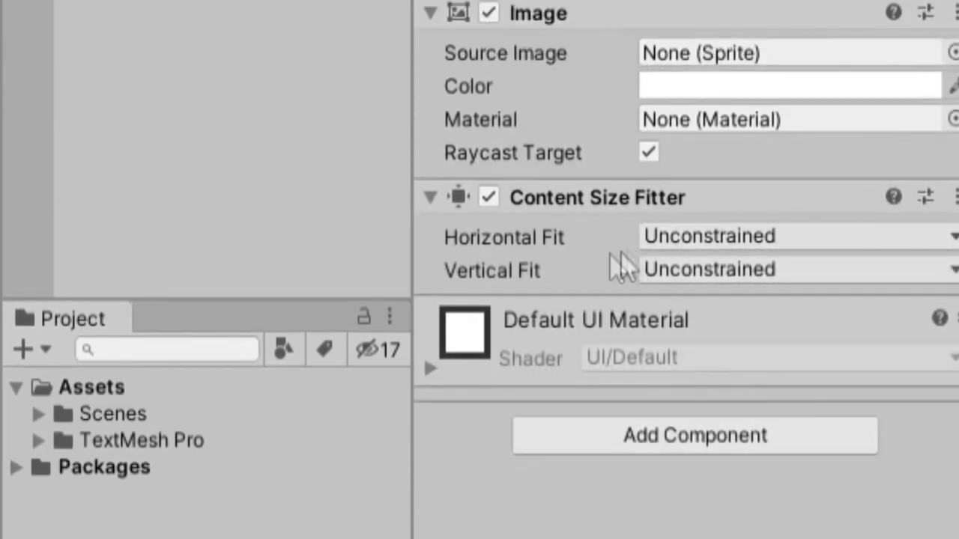
pyautogui.moveTo(532, 304)
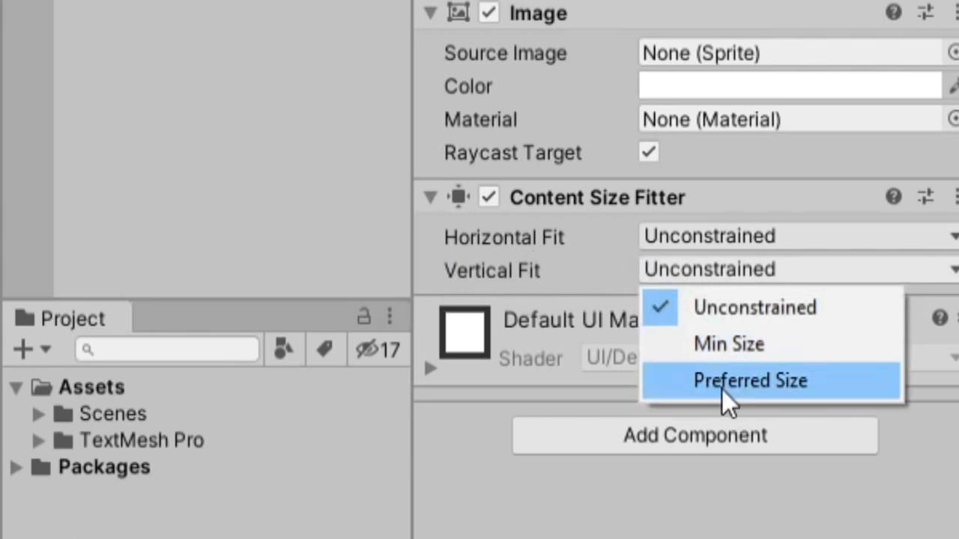
pyautogui.click(749, 381)
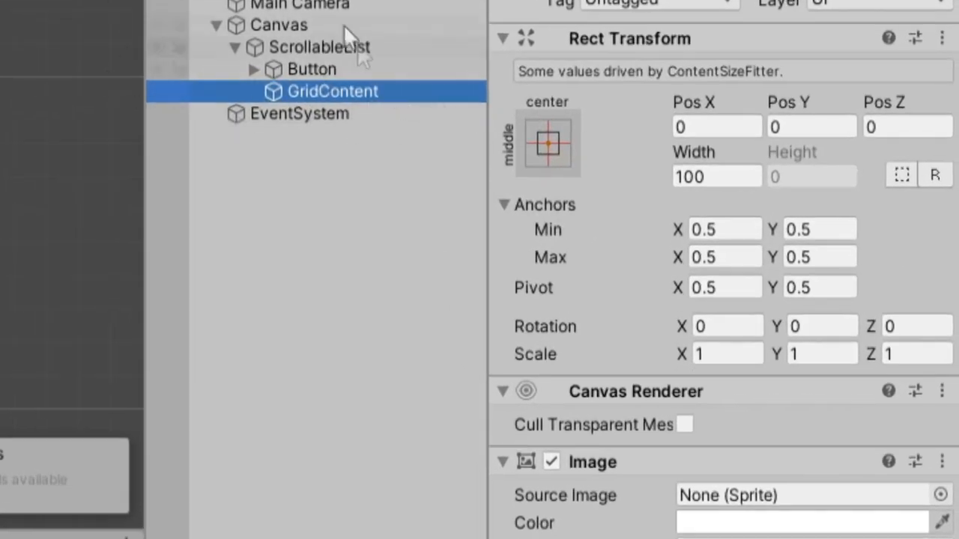
pyautogui.click(548, 143)
pyautogui.write('l')
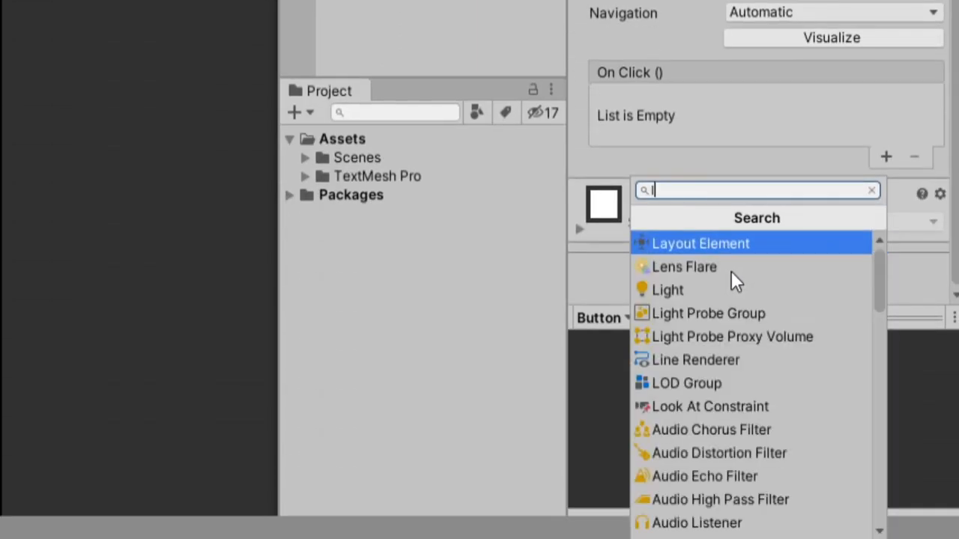
# Step: Add a Layout Element to the Button with Preferred Height 100 and Flexible Width unticked
pyautogui.click(700, 242)
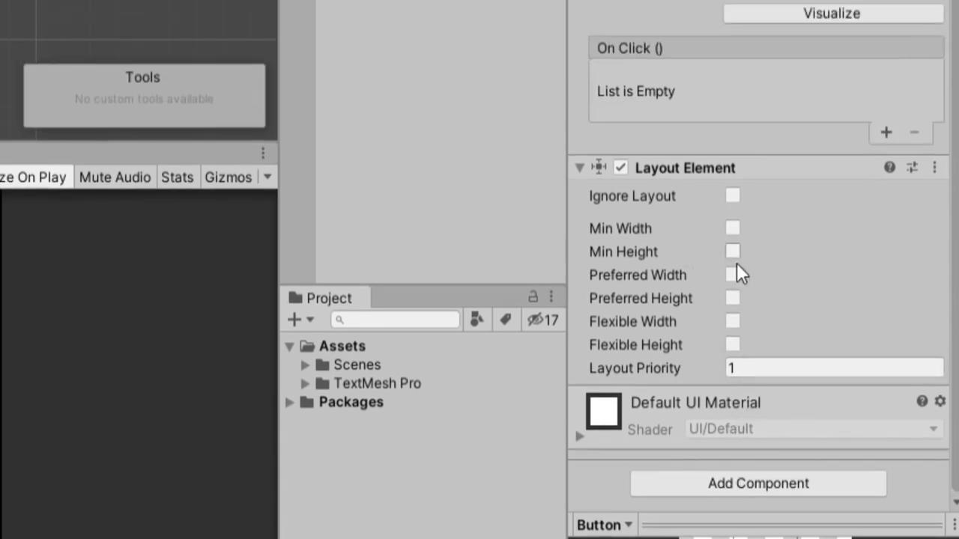
pyautogui.moveTo(708, 206)
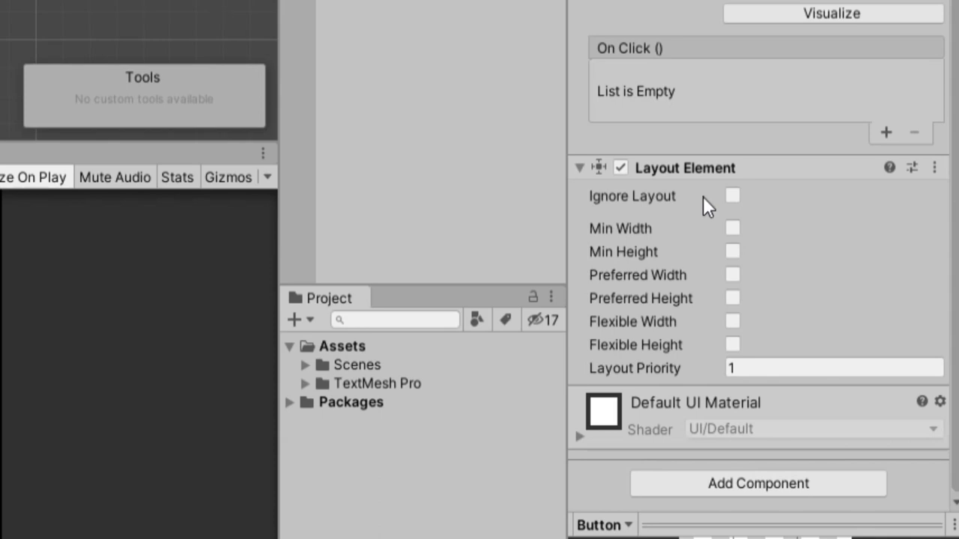
pyautogui.moveTo(682, 288)
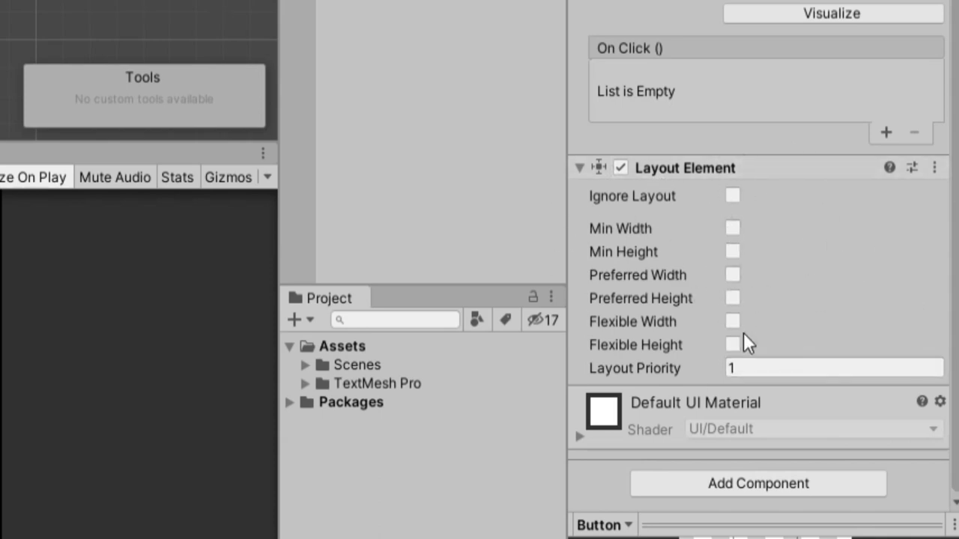
pyautogui.moveTo(792, 352)
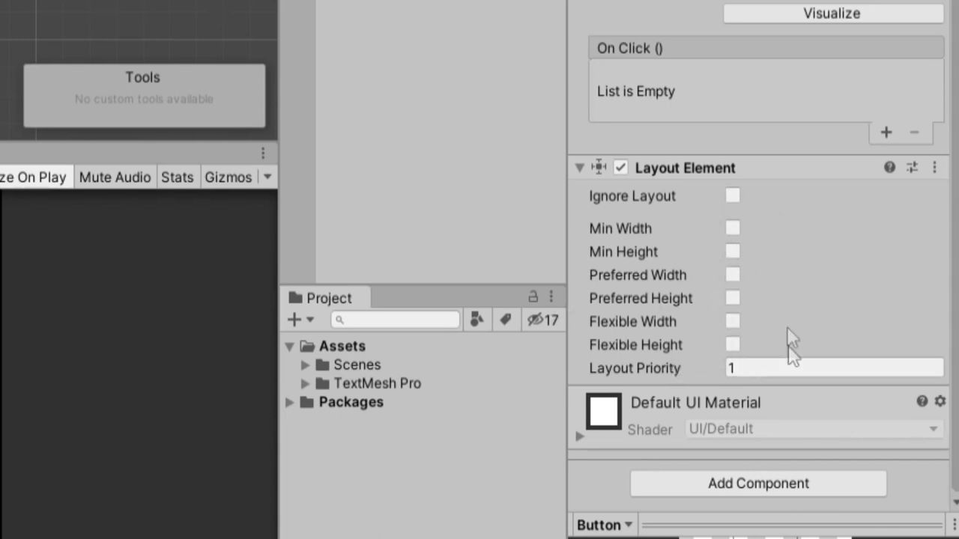
pyautogui.click(732, 321)
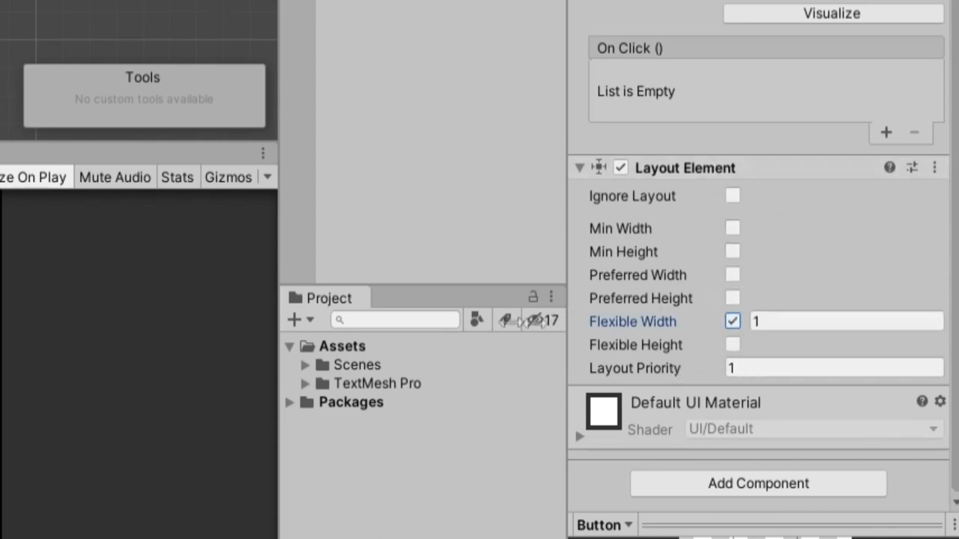
pyautogui.click(732, 298)
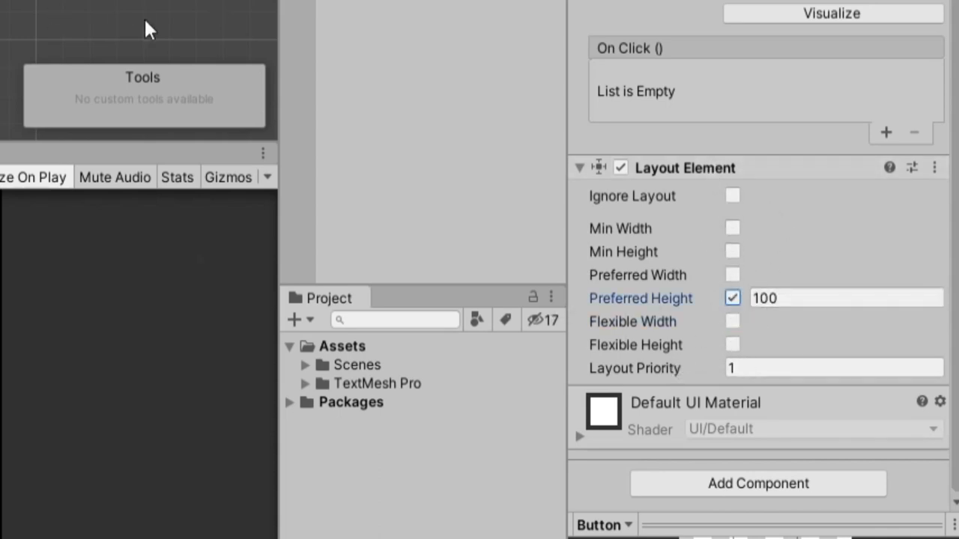
pyautogui.click(732, 322)
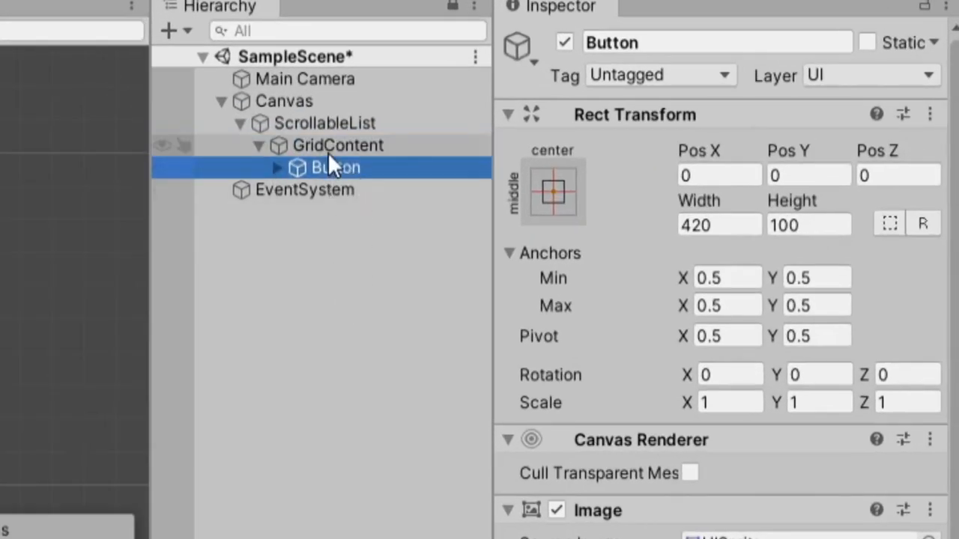
# Step: Select GridContent and search its Add Component list for 'layo'
pyautogui.click(337, 144)
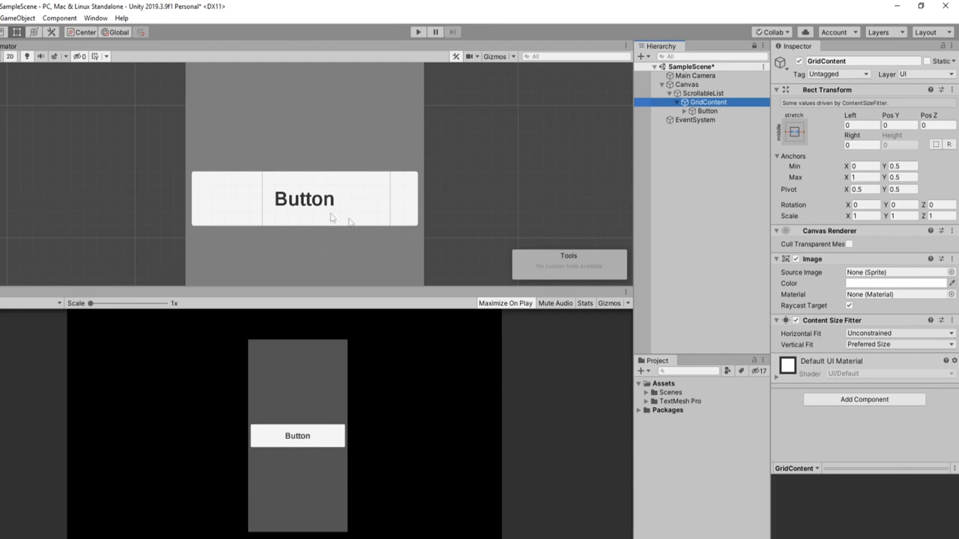
pyautogui.moveTo(388, 172)
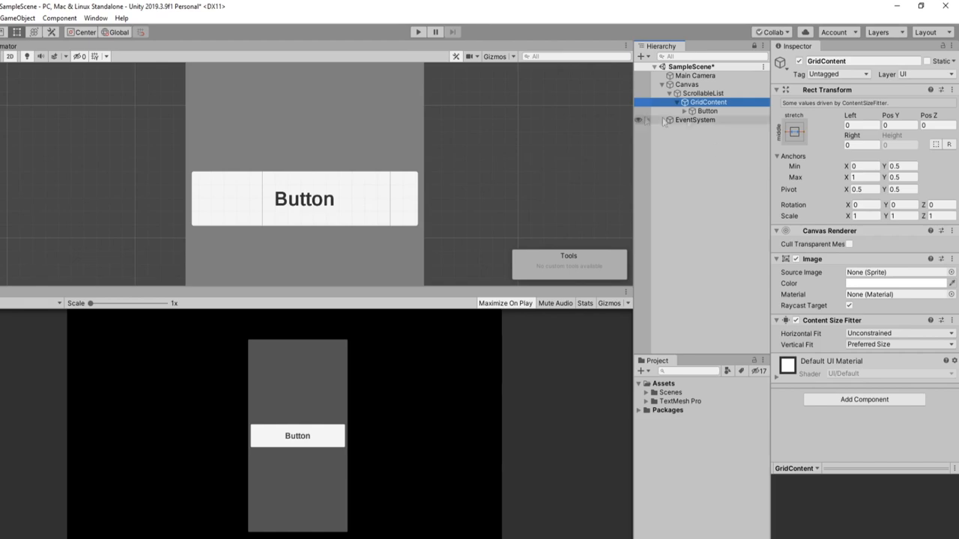
pyautogui.moveTo(560, 105)
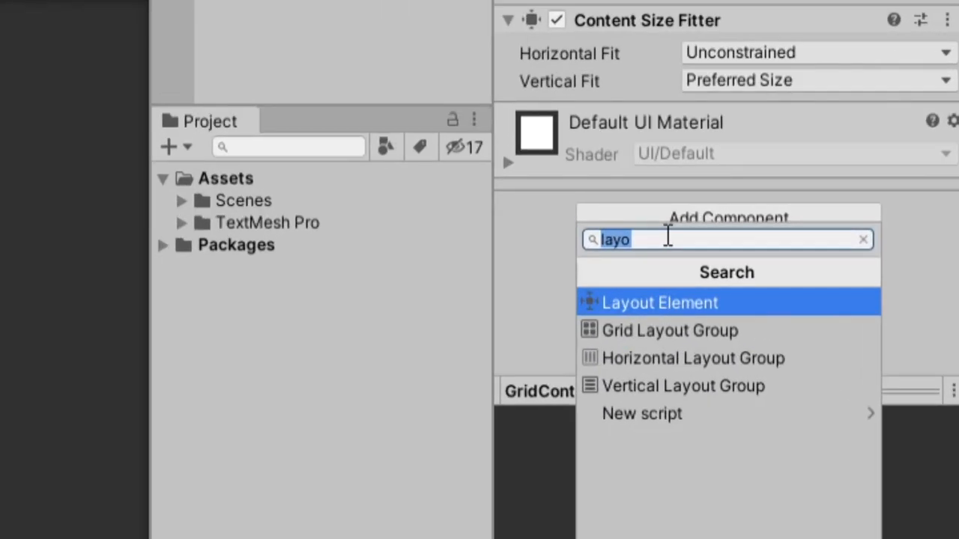
# Step: Add a Vertical Layout Group to GridContent with Child Force Expand width and height off
pyautogui.write('vert')
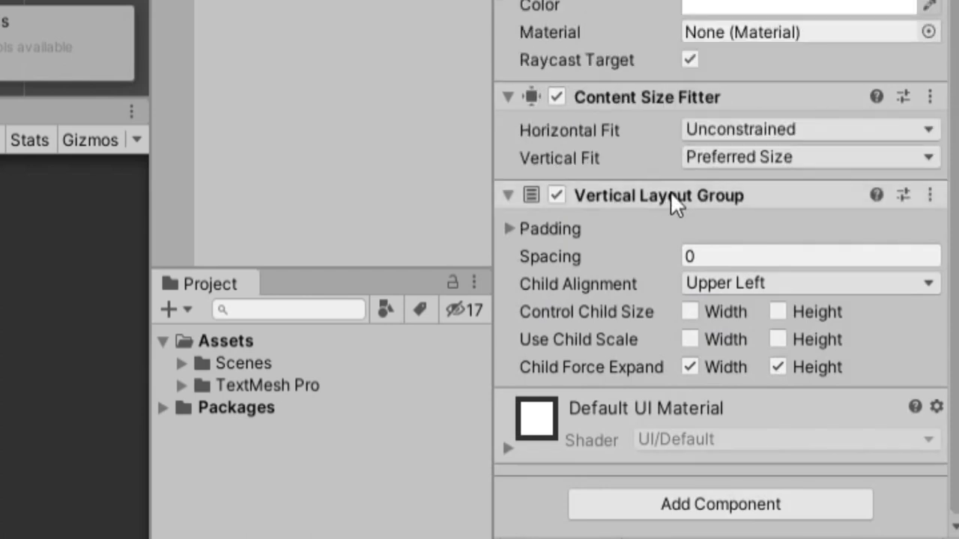
pyautogui.moveTo(723, 343)
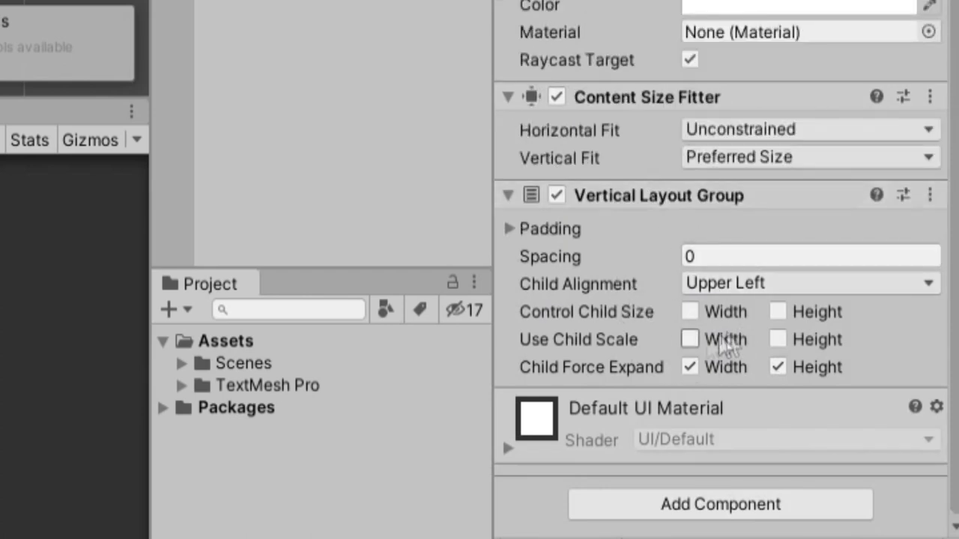
pyautogui.moveTo(689, 386)
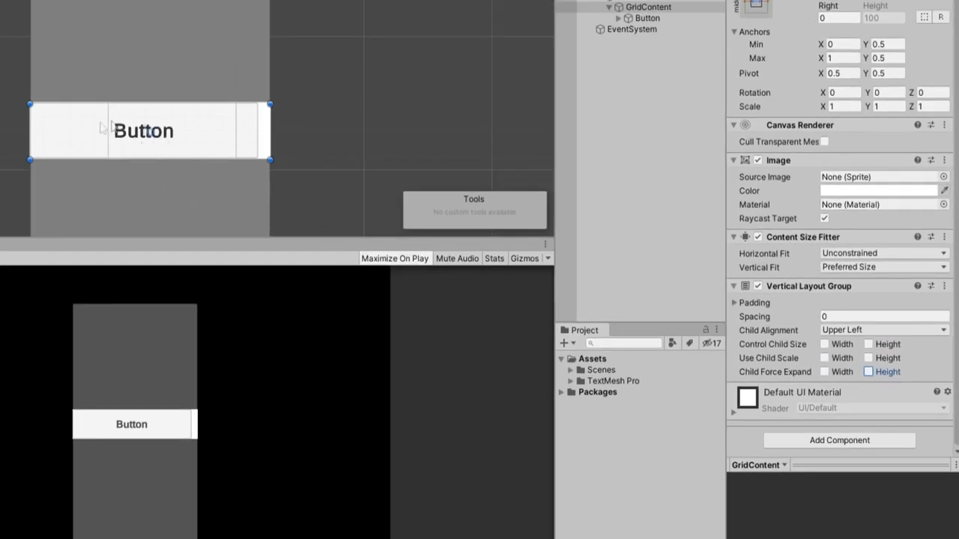
pyautogui.click(884, 330)
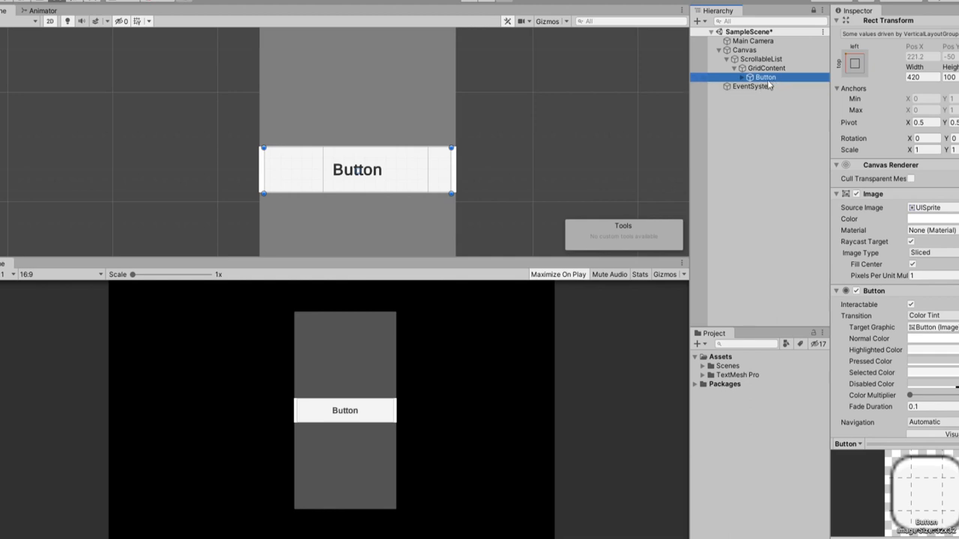
pyautogui.press('ctrl+d')
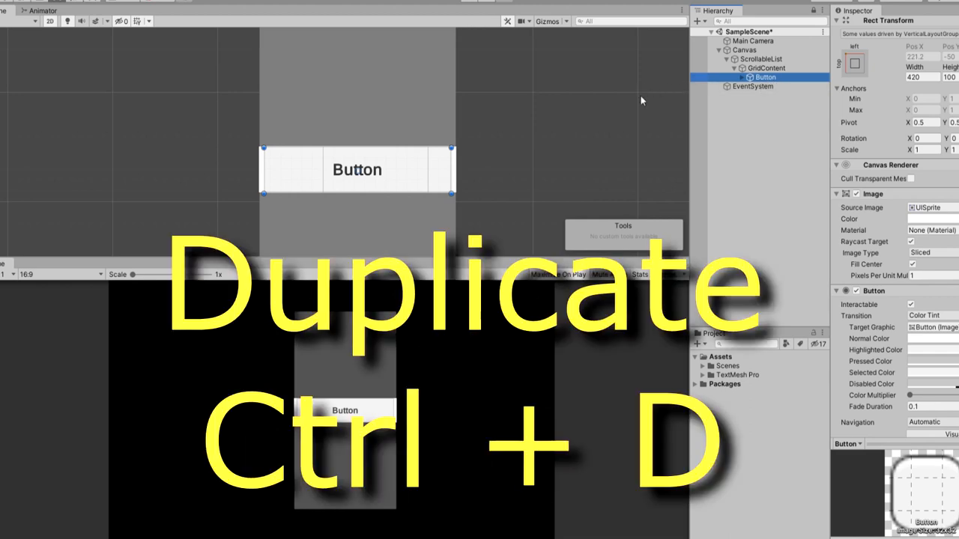
pyautogui.press('ctrl+d')
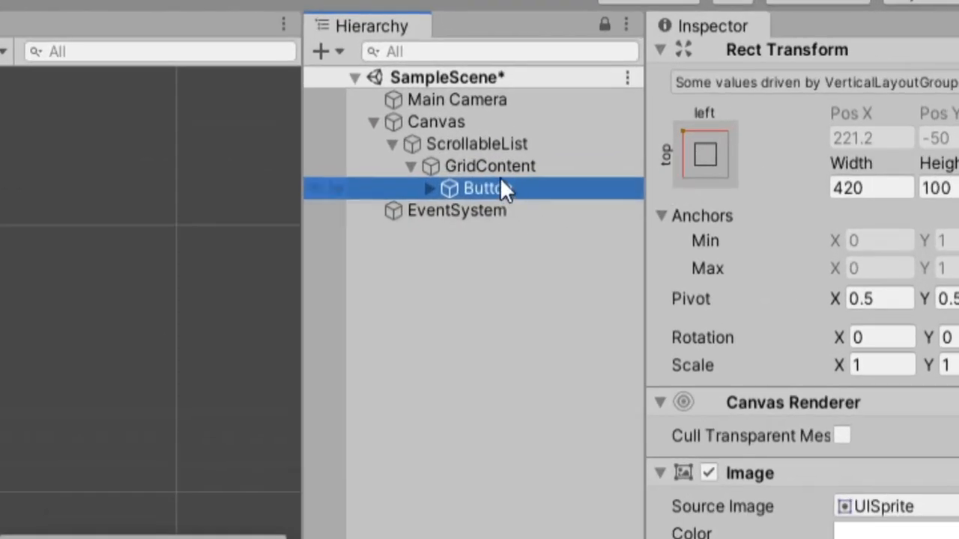
pyautogui.click(490, 165)
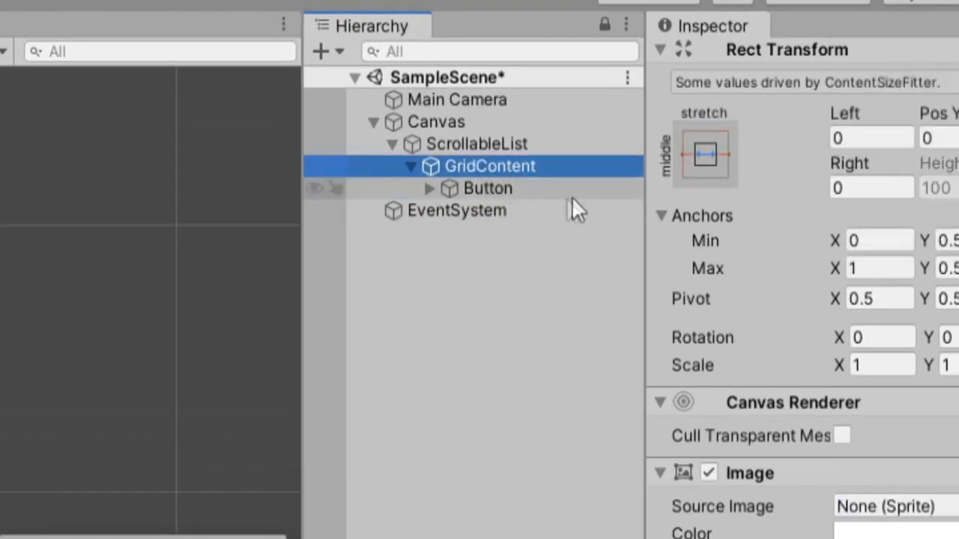
pyautogui.click(704, 153)
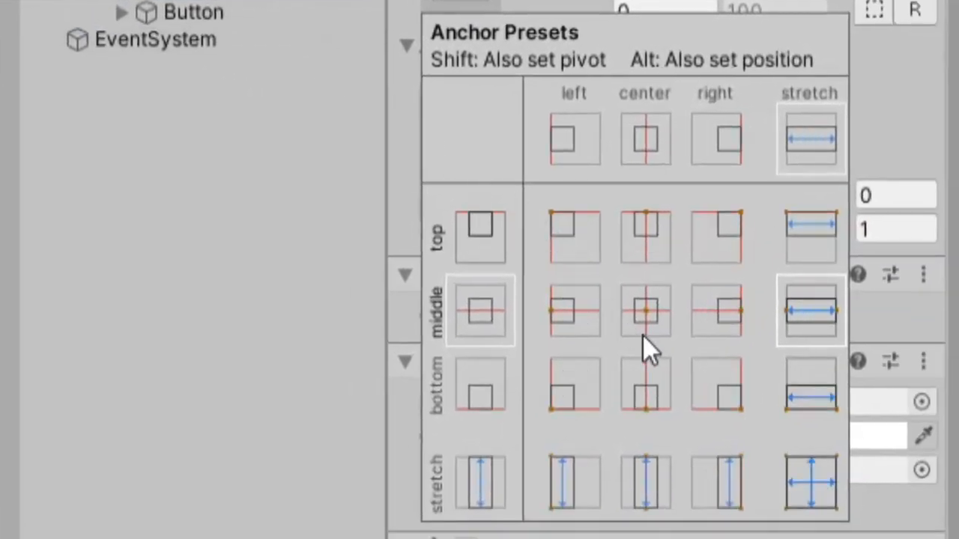
pyautogui.moveTo(652, 243)
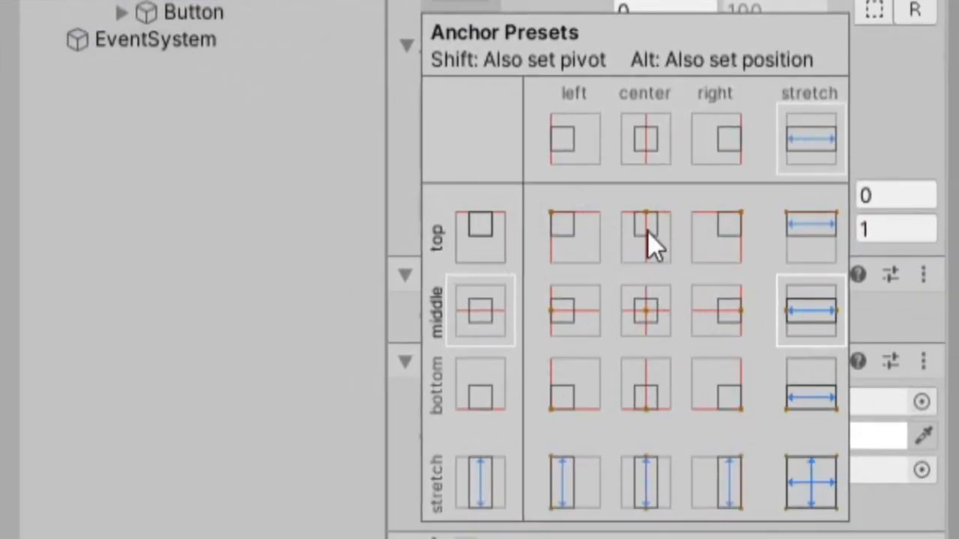
# Step: Anchor GridContent top-centre with Pivot Y 1, then duplicate the Button into twelve
pyautogui.click(645, 237)
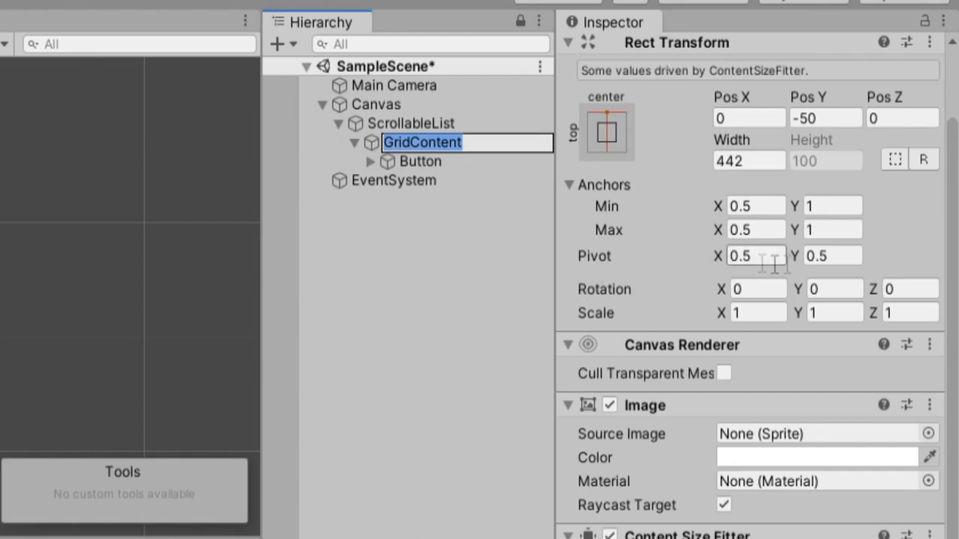
pyautogui.write('1')
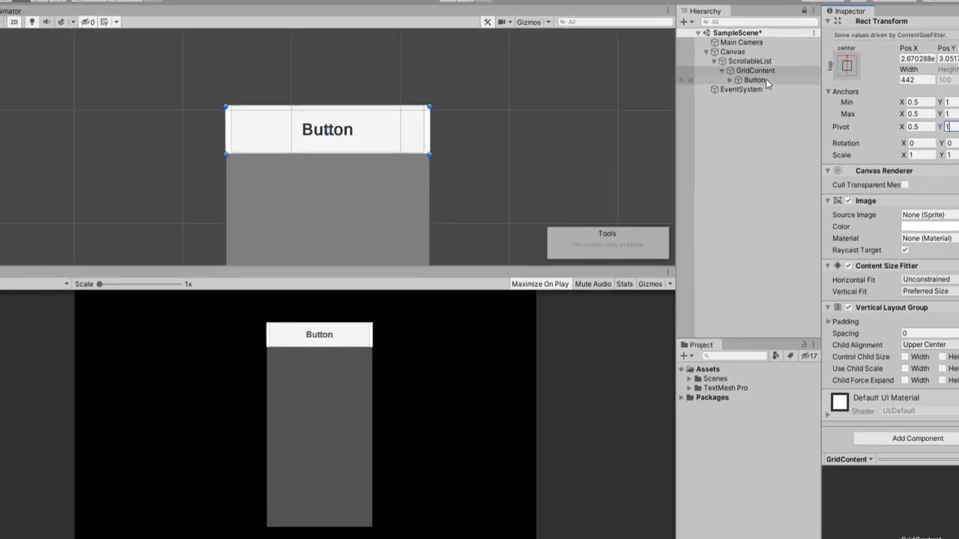
pyautogui.click(756, 81)
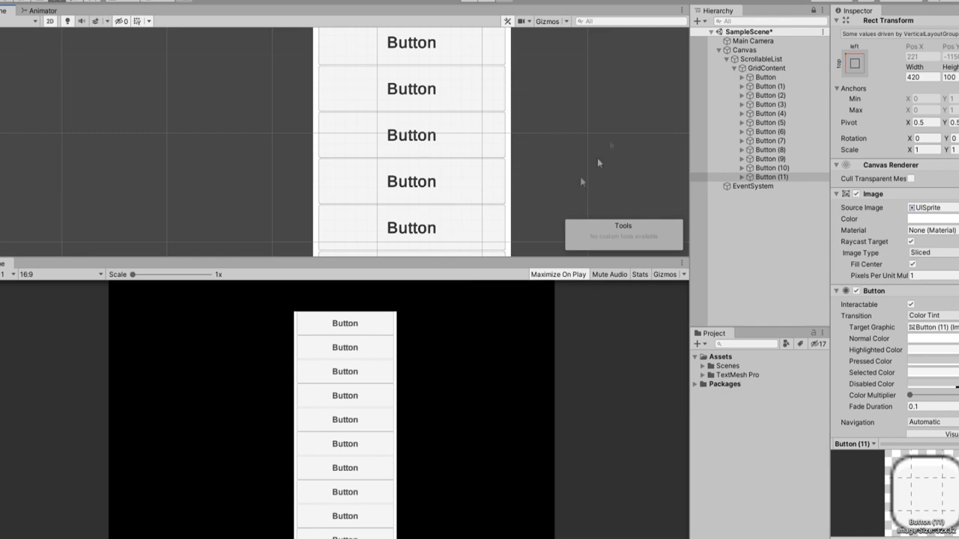
# Step: Set GridContent's Vertical Layout Group spacing to about 21.55
pyautogui.click(766, 68)
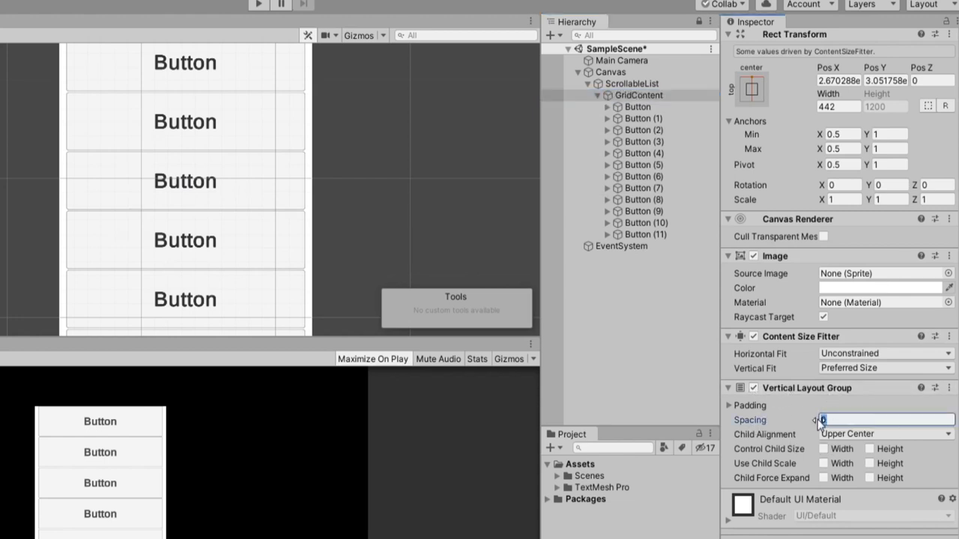
pyautogui.write('5.28')
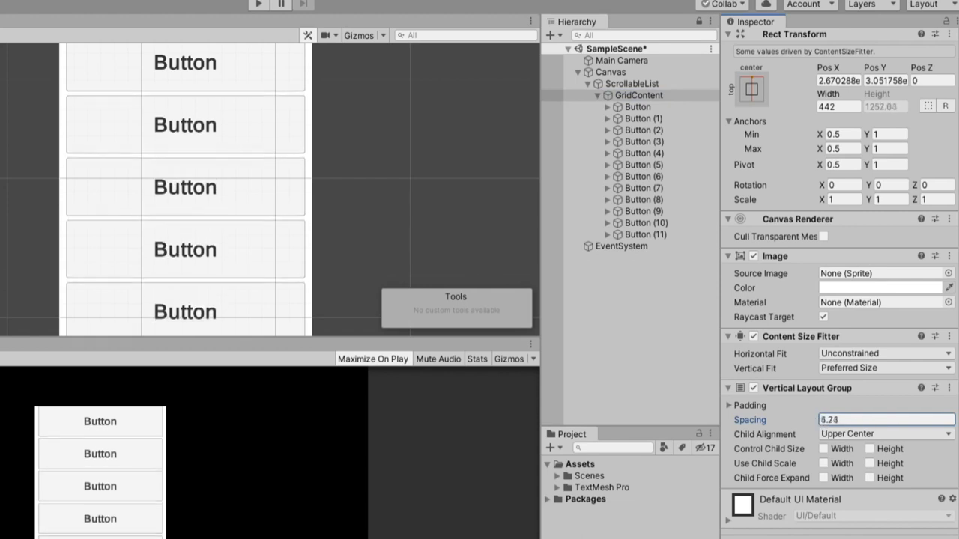
pyautogui.write('22.64')
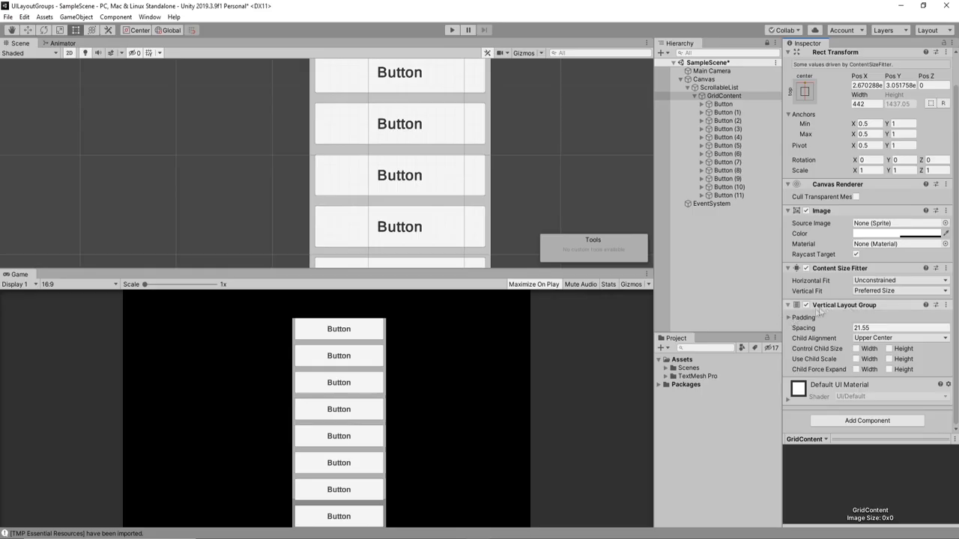
# Step: Give GridContent top and bottom padding of 20, then preview the list in Play mode
pyautogui.click(789, 317)
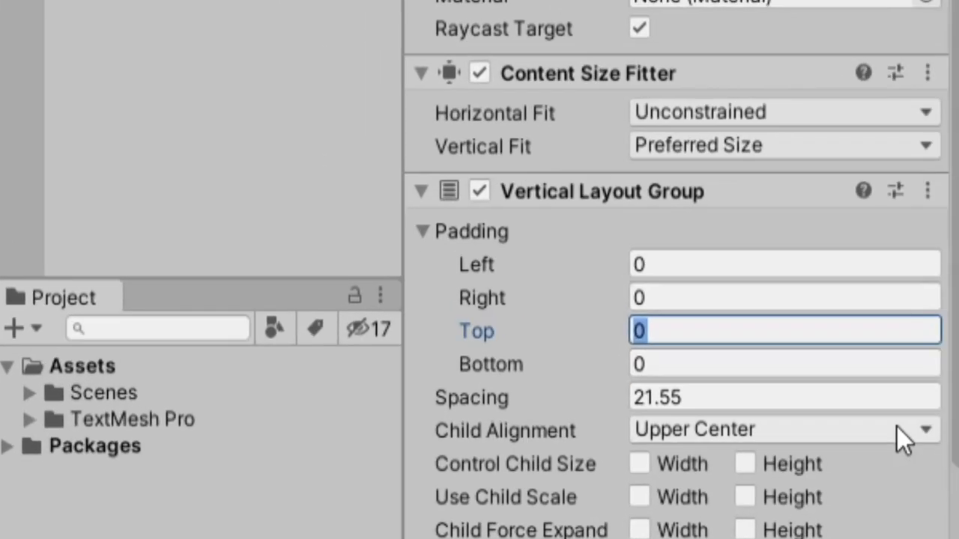
pyautogui.write('20')
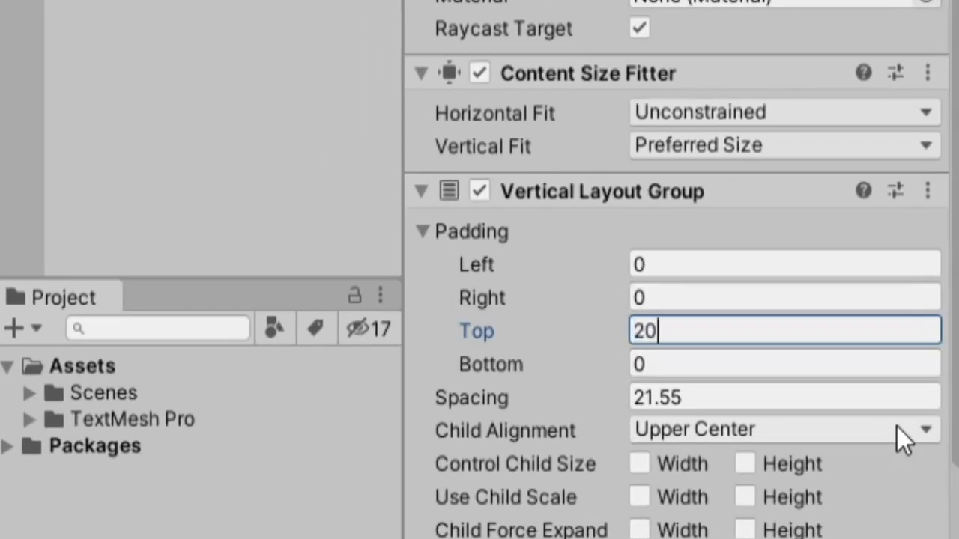
pyautogui.click(784, 364)
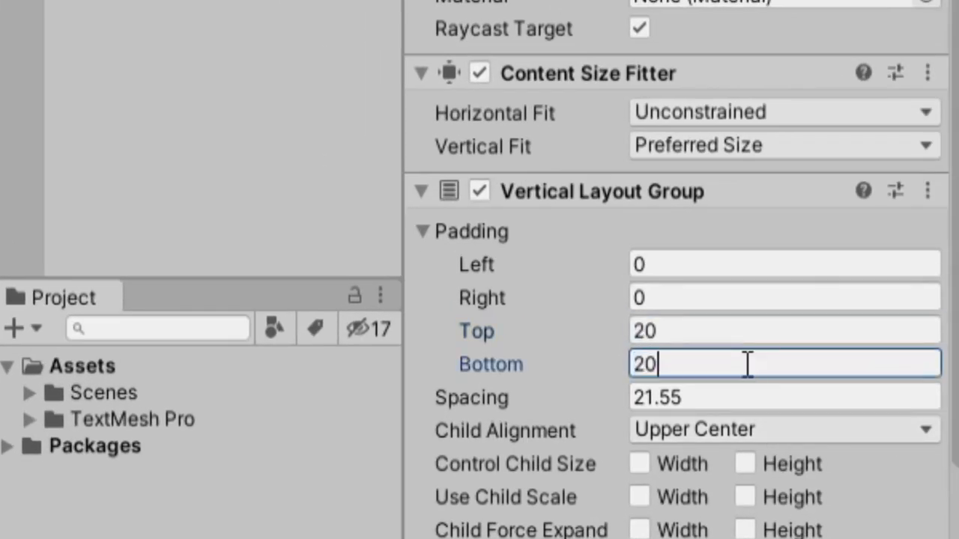
pyautogui.click(451, 30)
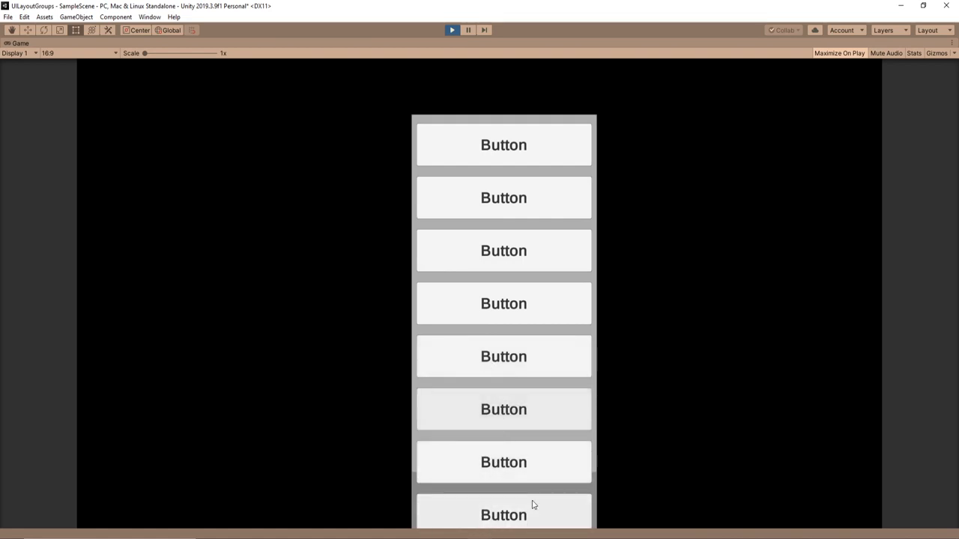
pyautogui.moveTo(632, 473)
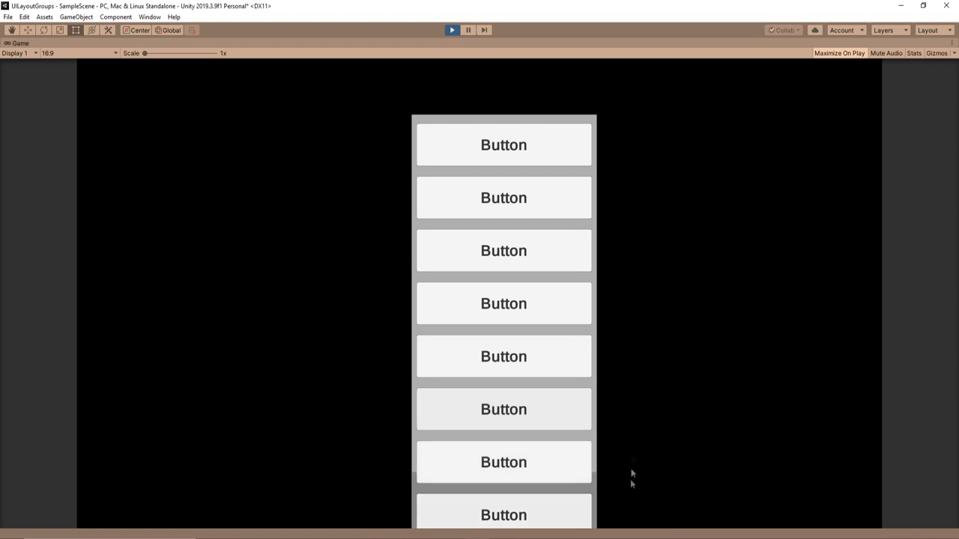
pyautogui.moveTo(447, 42)
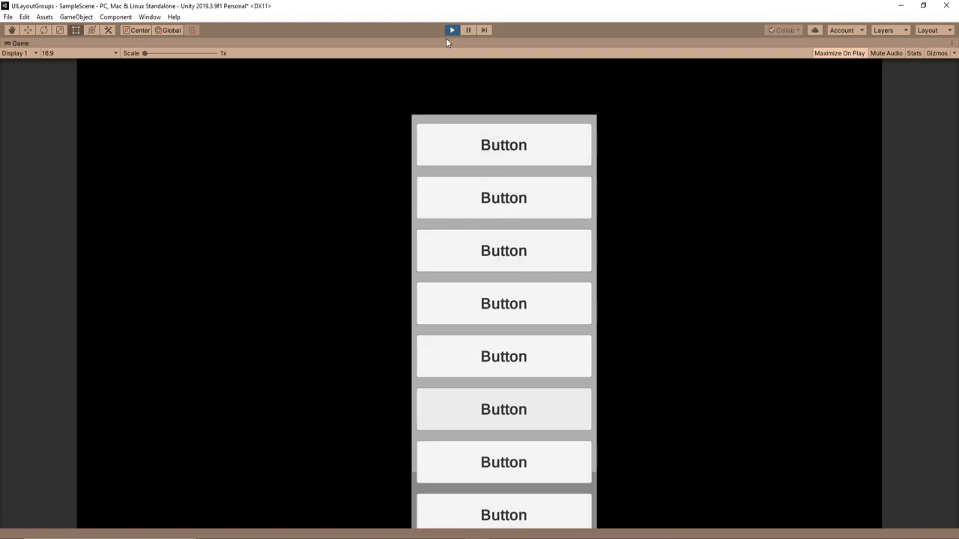
pyautogui.click(452, 30)
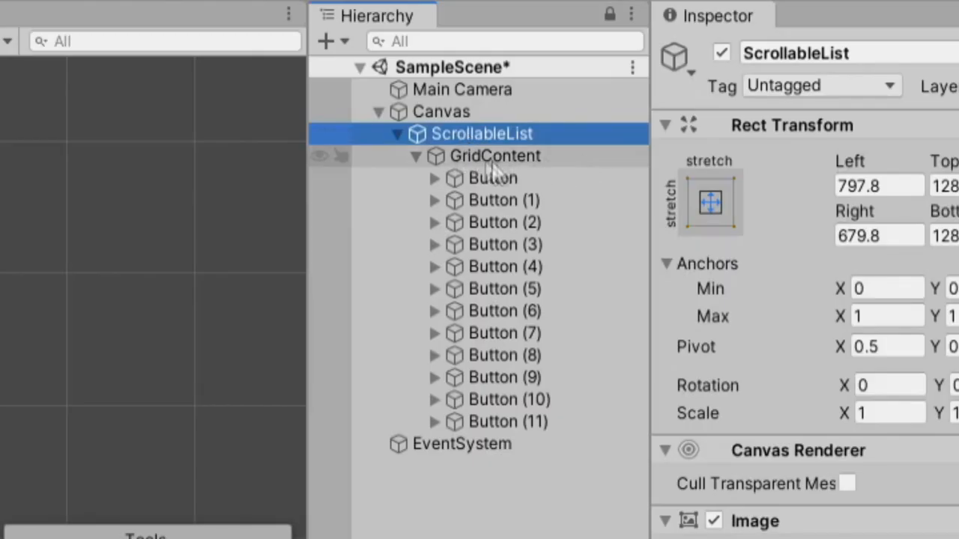
pyautogui.moveTo(558, 161)
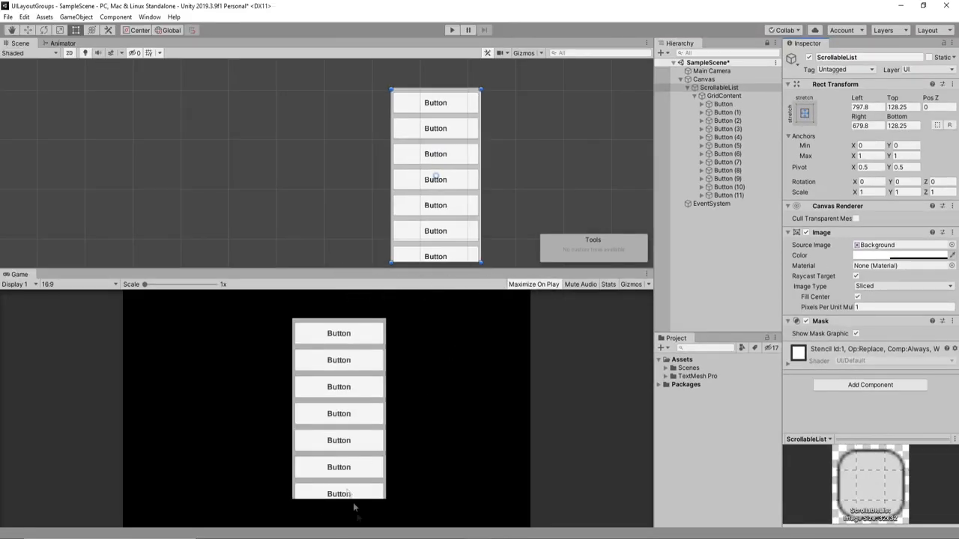
pyautogui.moveTo(870, 384)
pyautogui.write('sc')
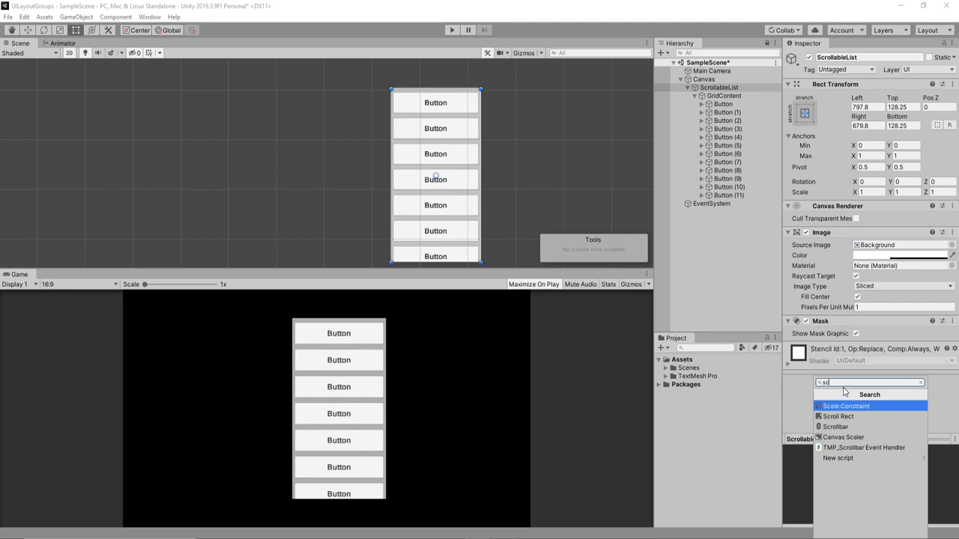
# Step: Add a Scroll Rect to ScrollableList and assign GridContent as its Content
pyautogui.click(837, 415)
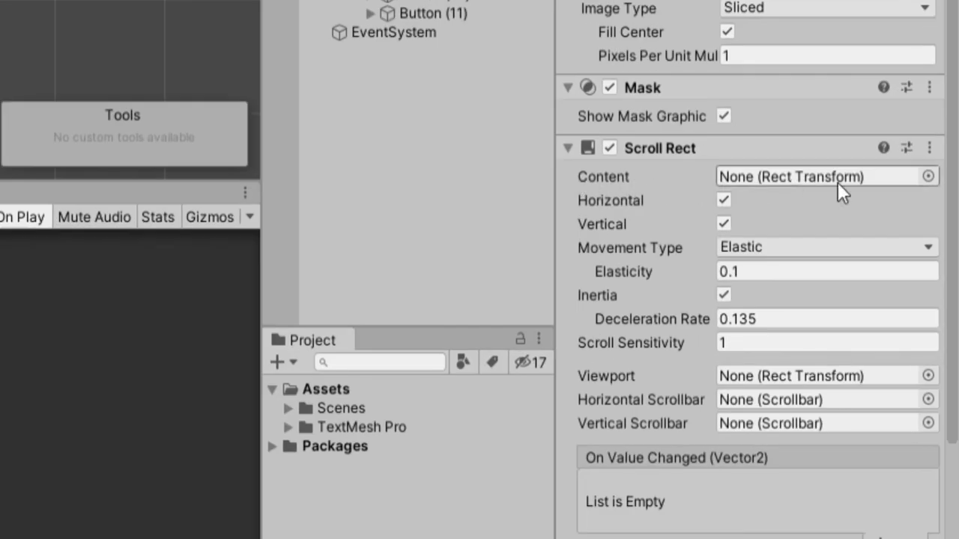
pyautogui.click(421, 149)
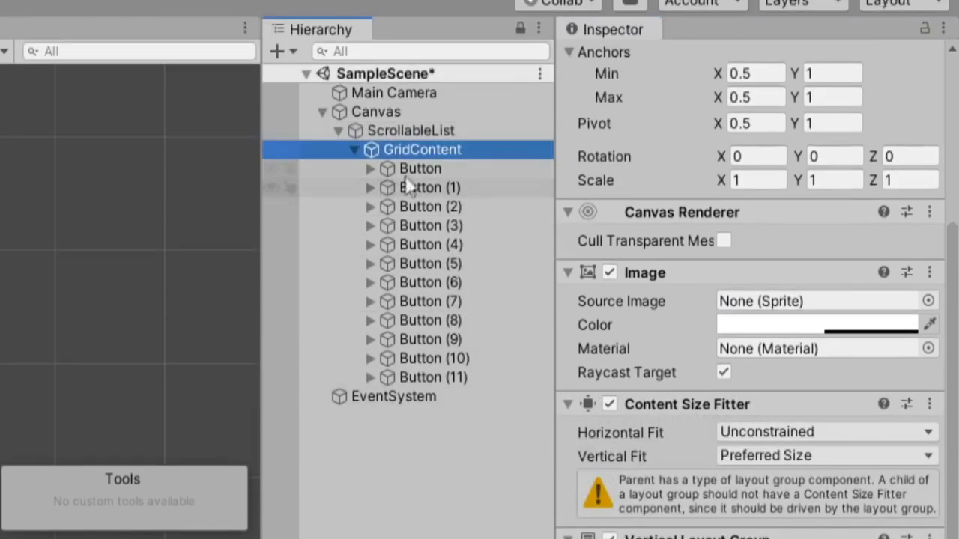
pyautogui.click(411, 131)
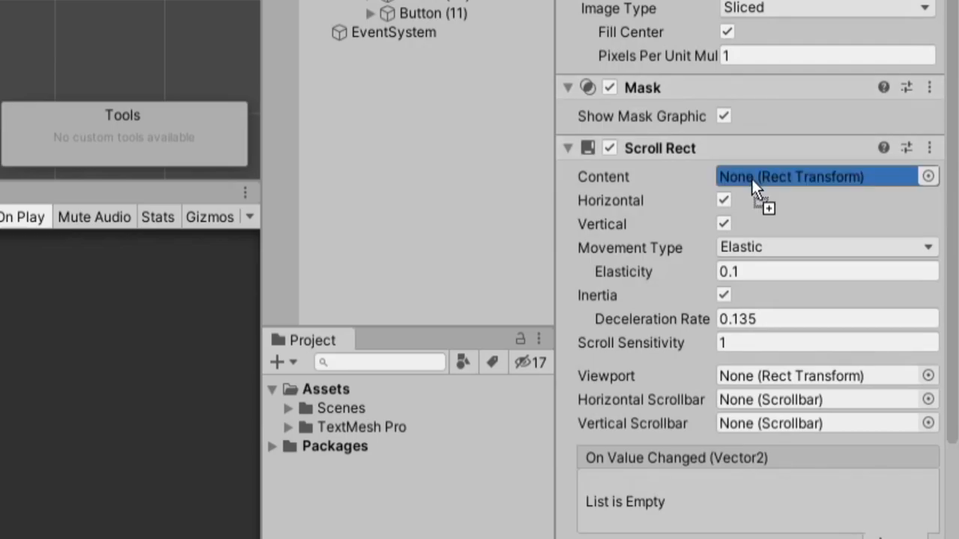
pyautogui.click(452, 30)
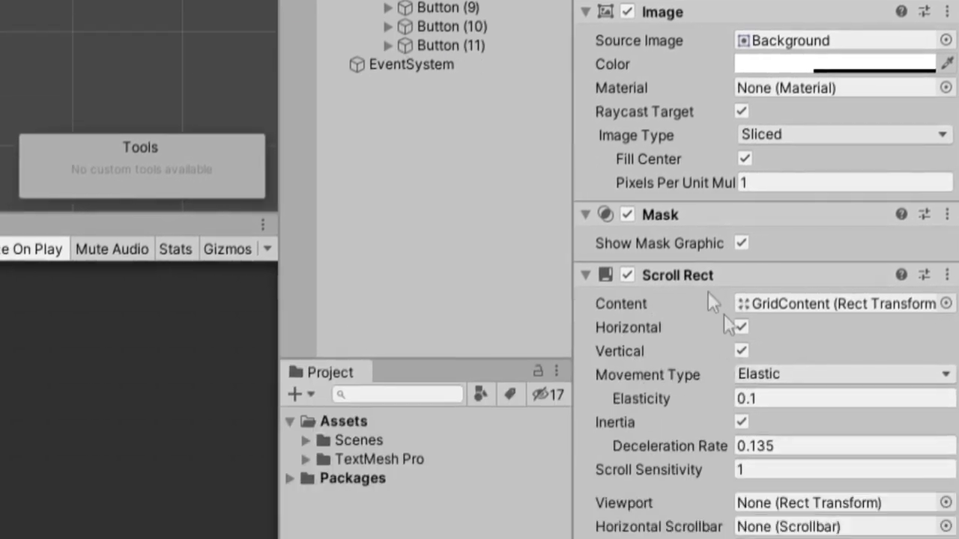
# Step: Disable horizontal scrolling and set the Scroll Rect's scroll sensitivity to 50
pyautogui.click(741, 328)
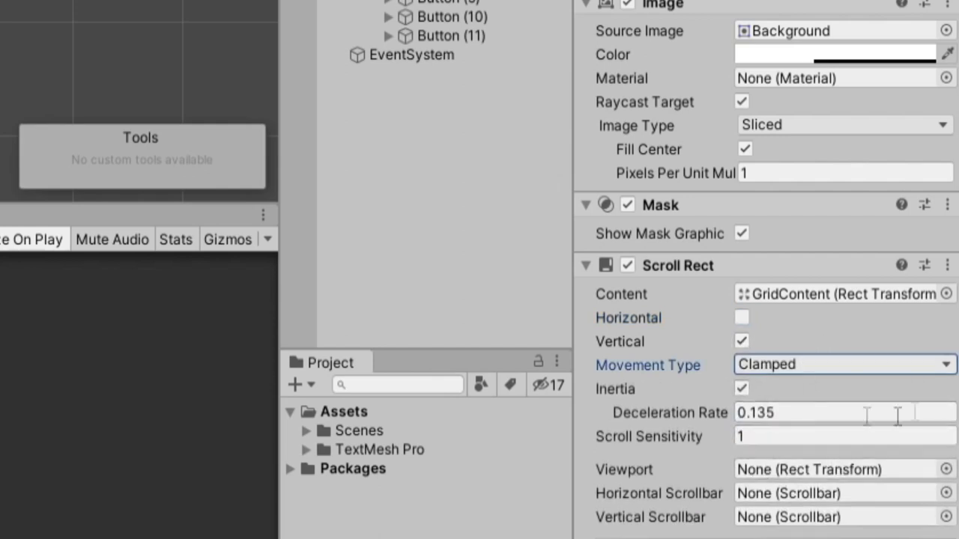
pyautogui.click(844, 436)
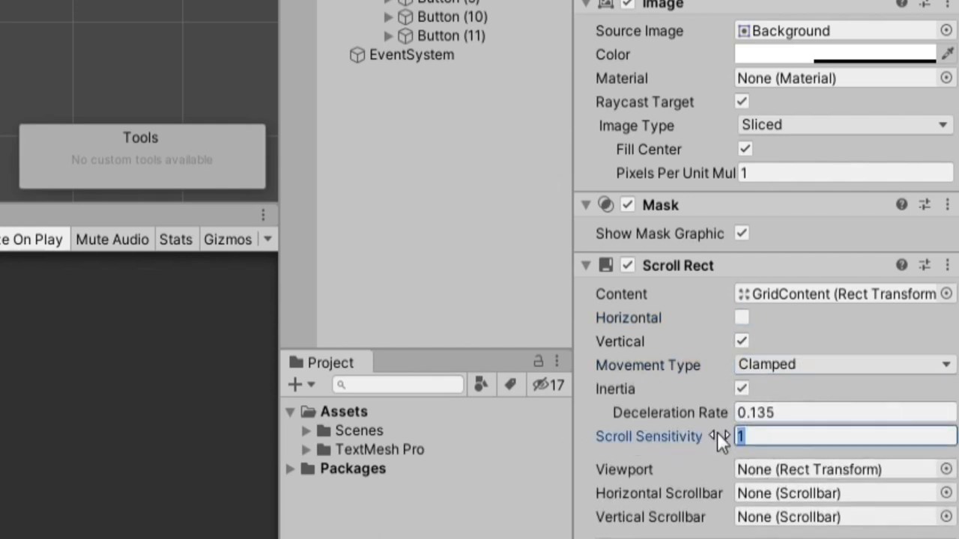
pyautogui.write('50')
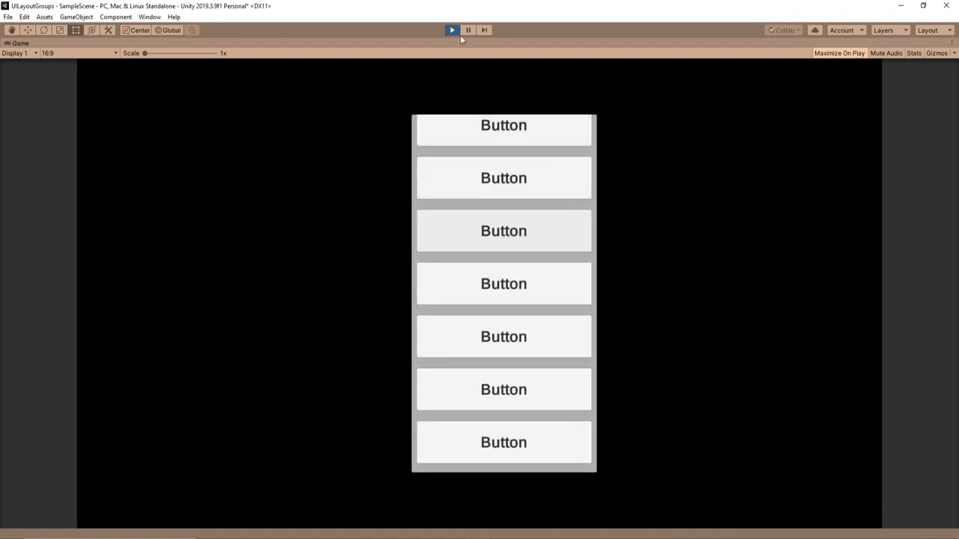
# Step: Exit Play mode, add a UI Scrollbar under Canvas, and set its direction to Bottom To Top
pyautogui.click(452, 30)
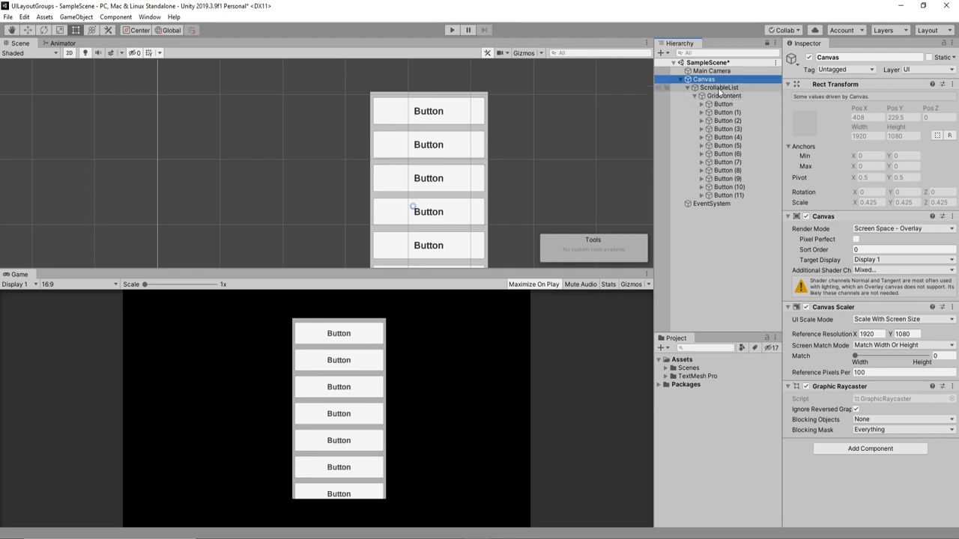
pyautogui.rightClick(697, 79)
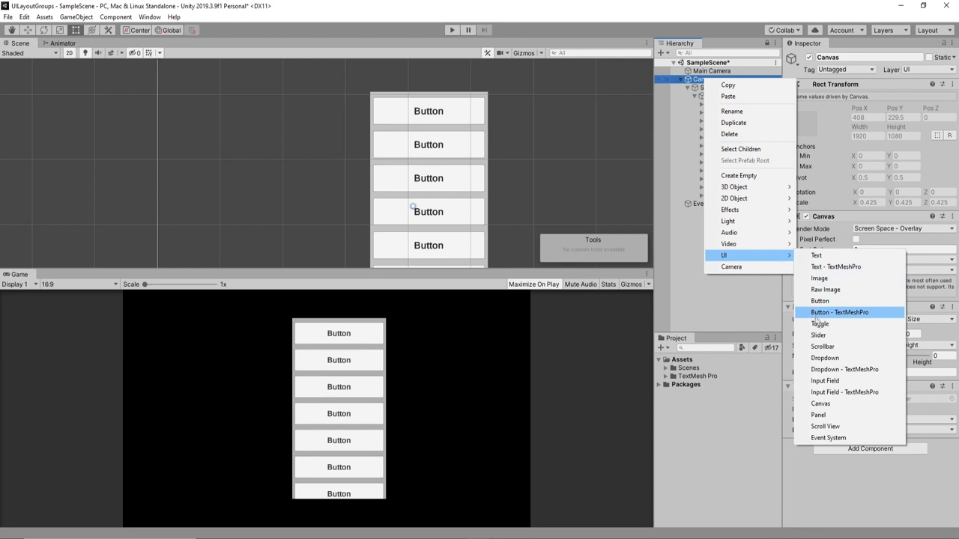
pyautogui.click(822, 335)
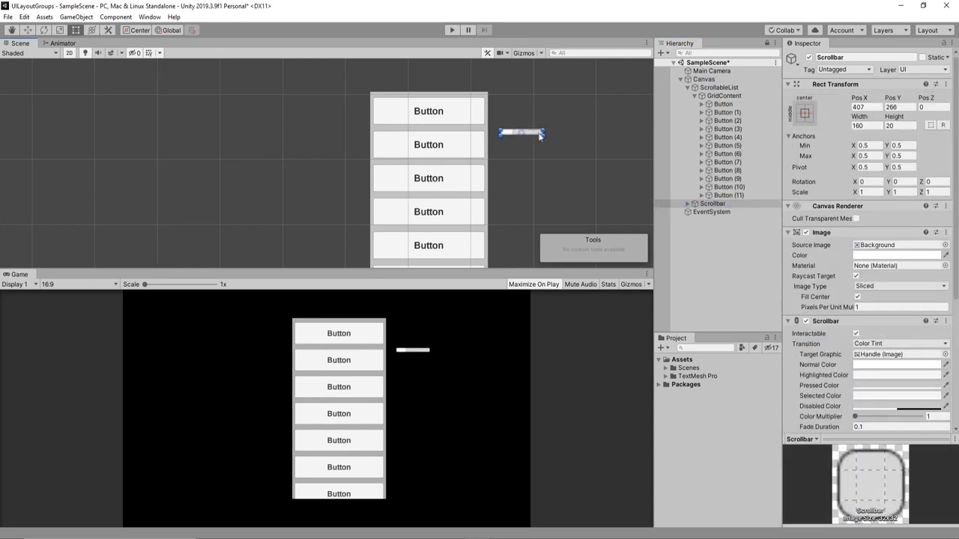
pyautogui.scroll(-3)
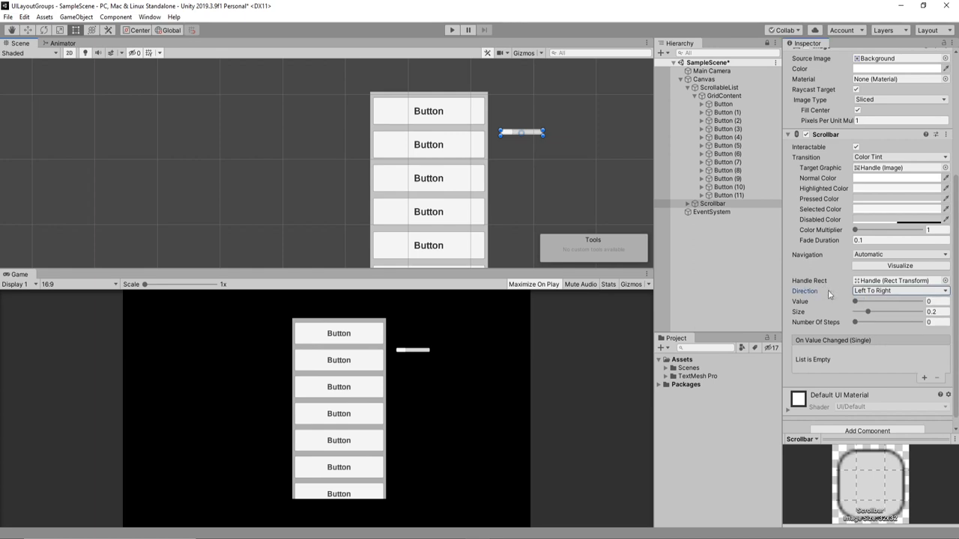
pyautogui.click(899, 291)
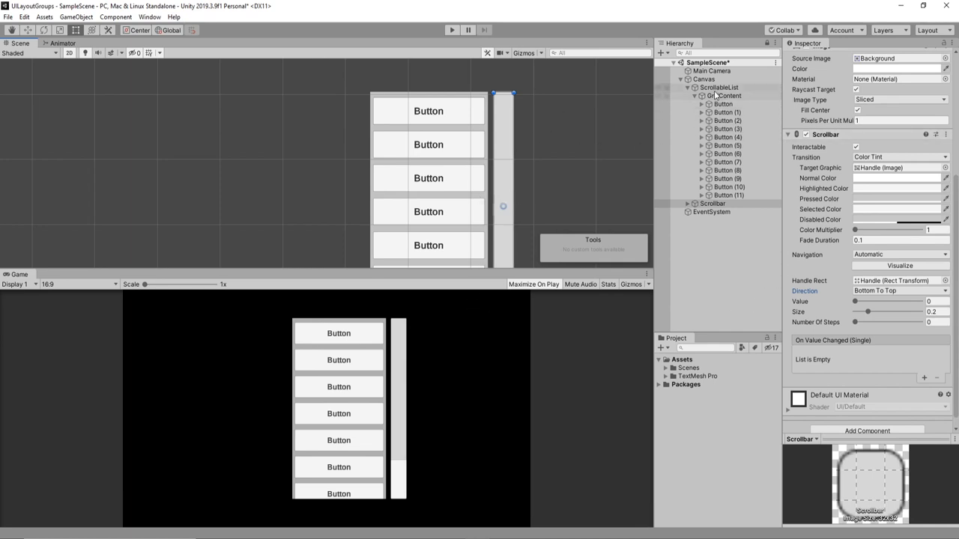
# Step: Link the Scrollbar as ScrollableList's vertical scrollbar and run the scene
pyautogui.click(719, 87)
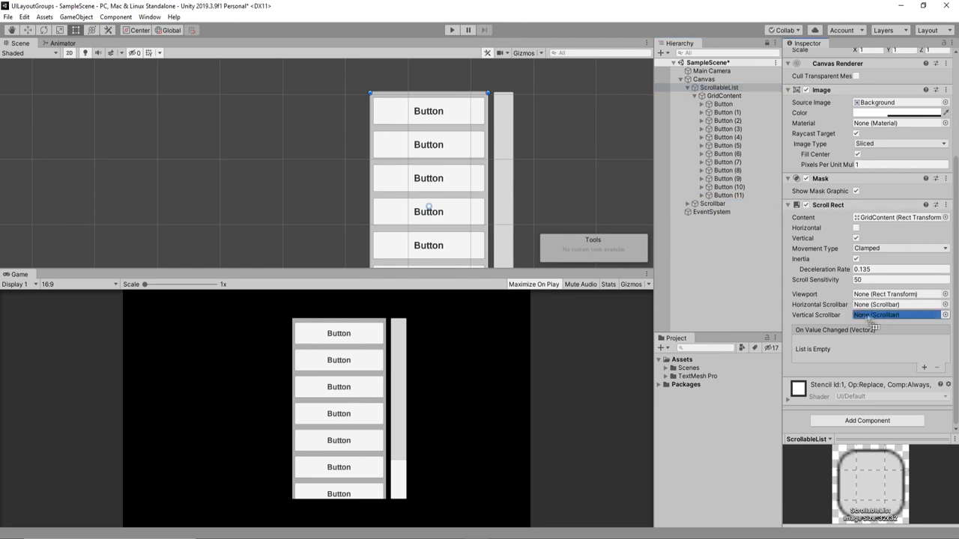
pyautogui.click(452, 30)
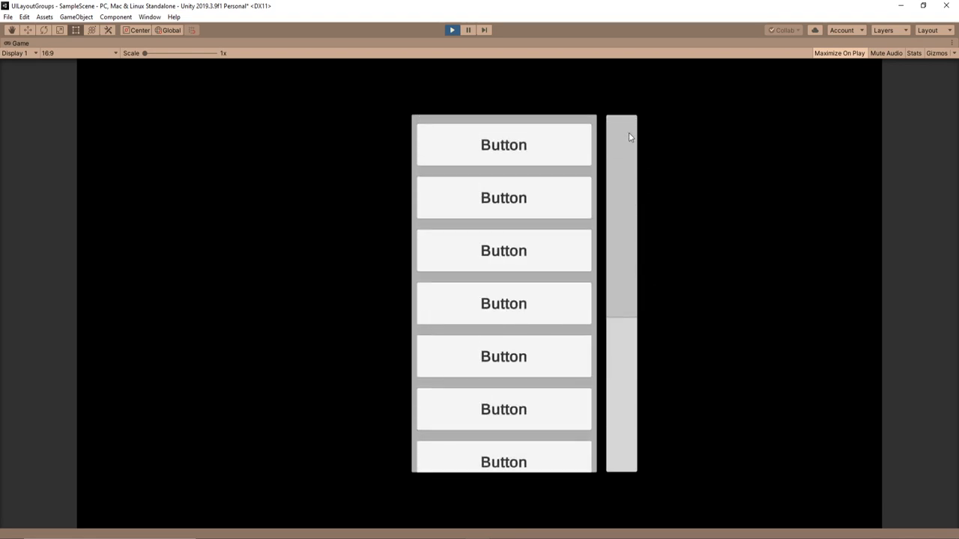
pyautogui.scroll(-3)
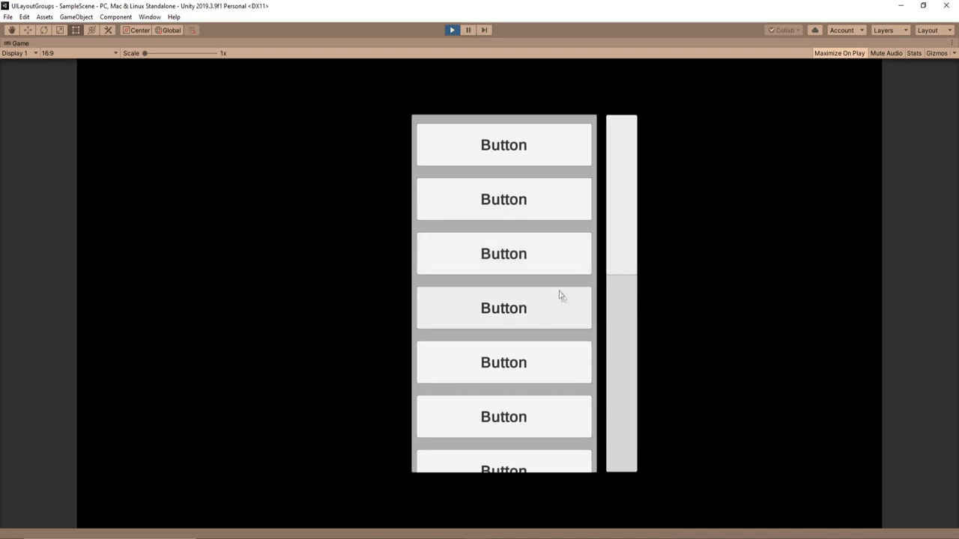
pyautogui.moveTo(598, 213)
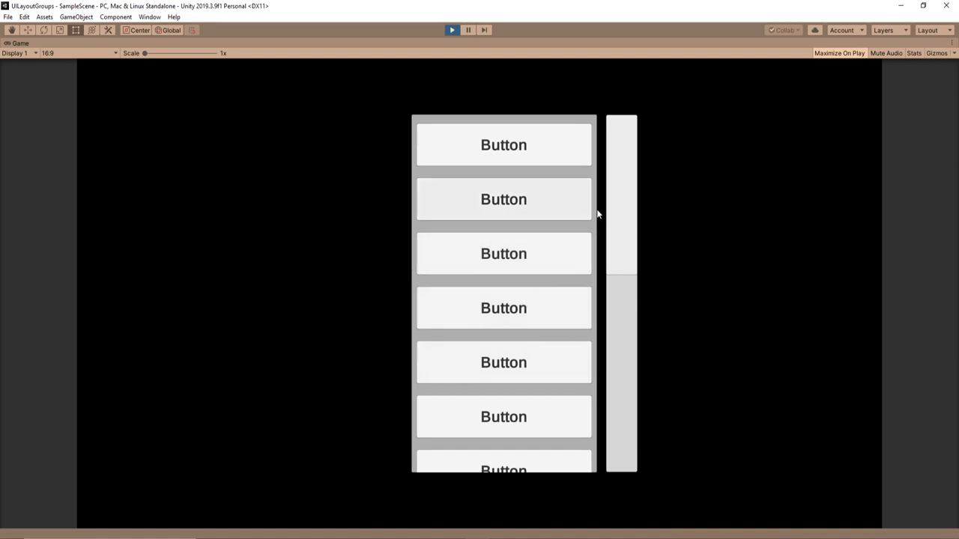
pyautogui.moveTo(613, 280)
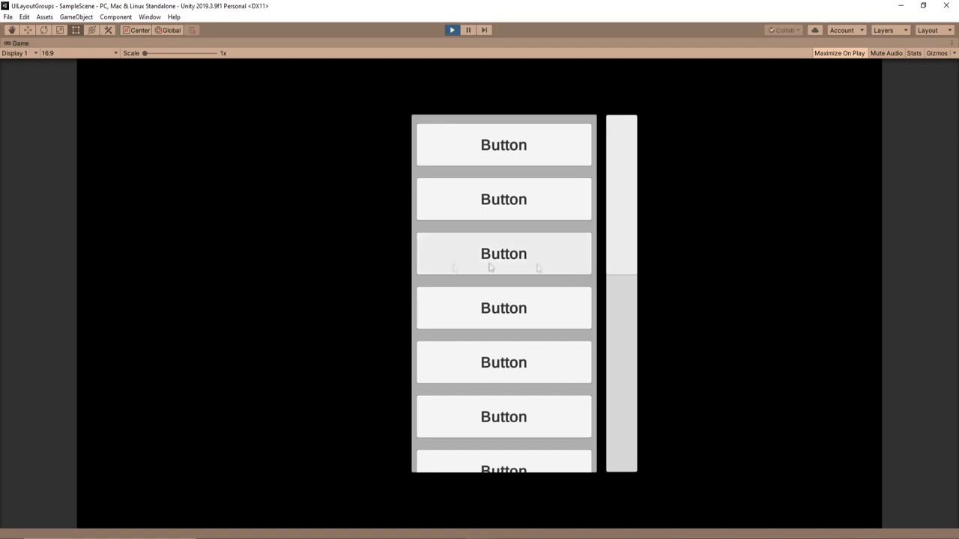
pyautogui.moveTo(504, 298)
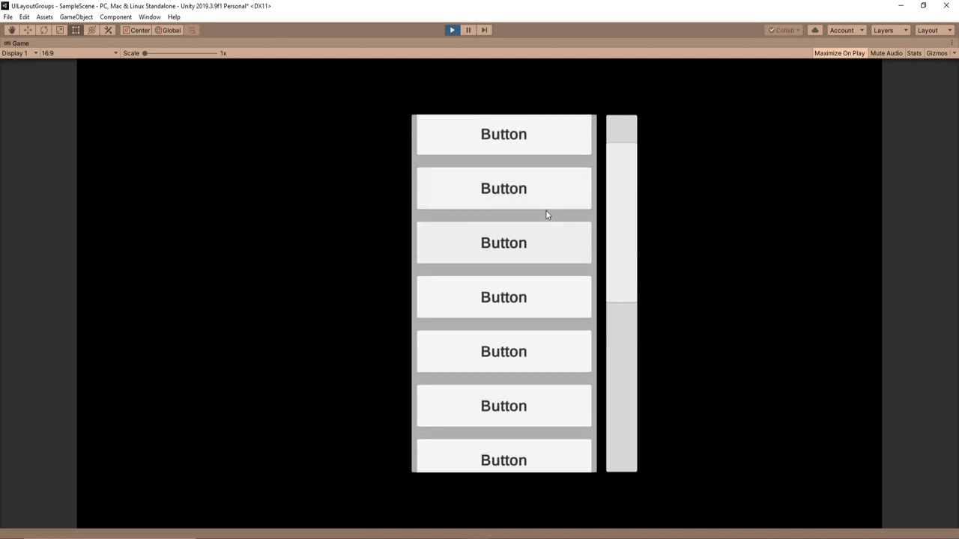
pyautogui.scroll(-3)
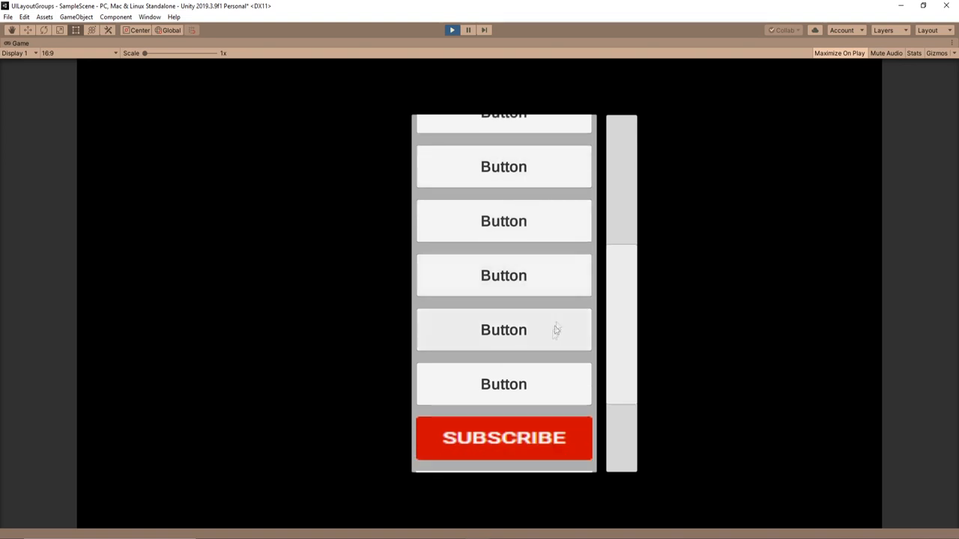
pyautogui.moveTo(551, 376)
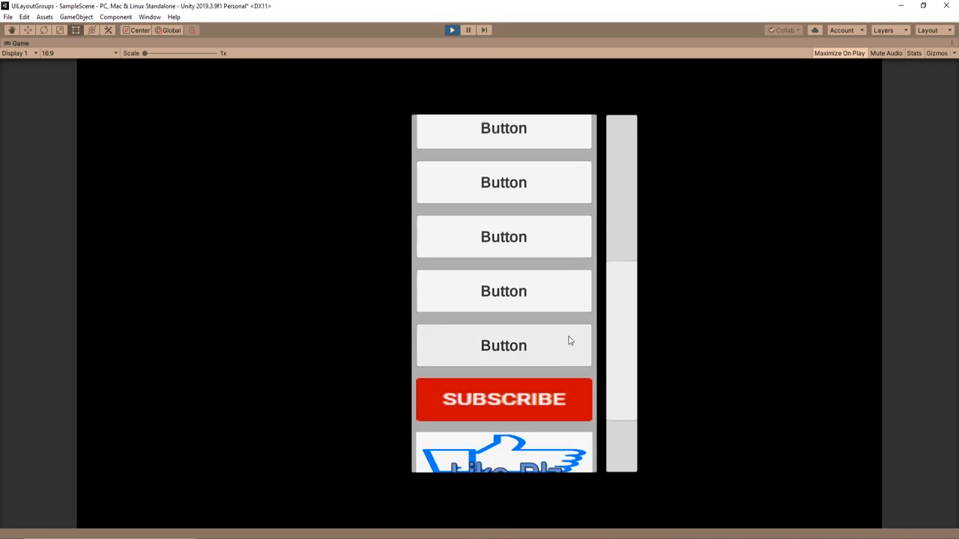
pyautogui.scroll(-3)
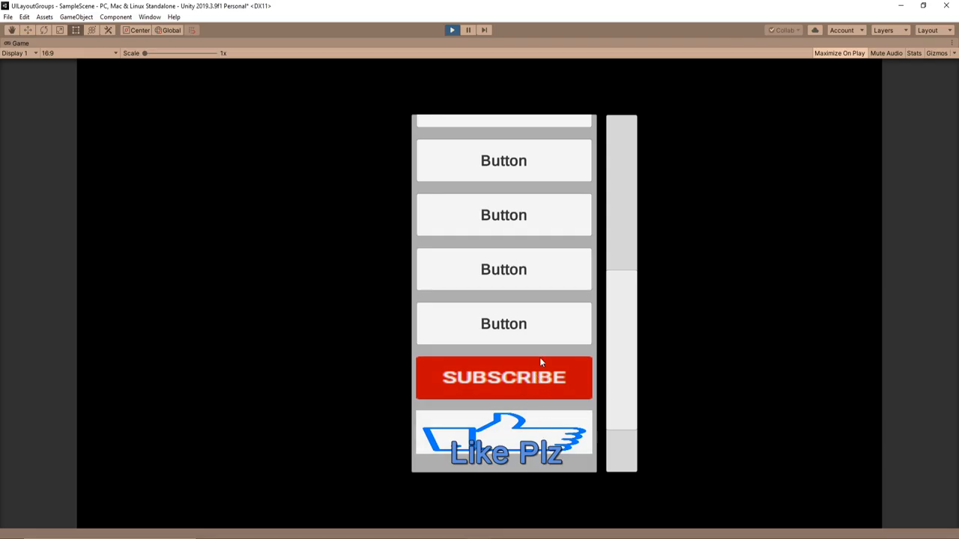
pyautogui.scroll(-3)
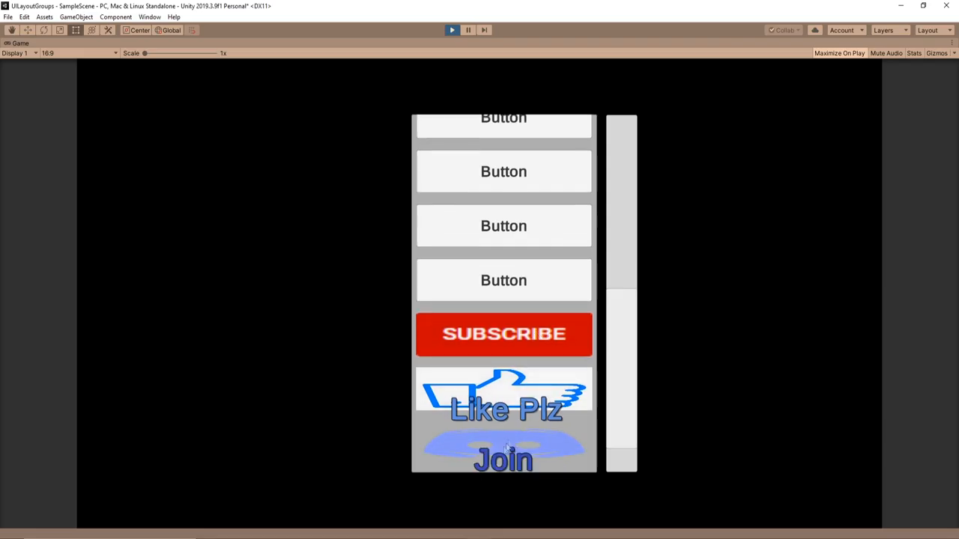
pyautogui.scroll(-3)
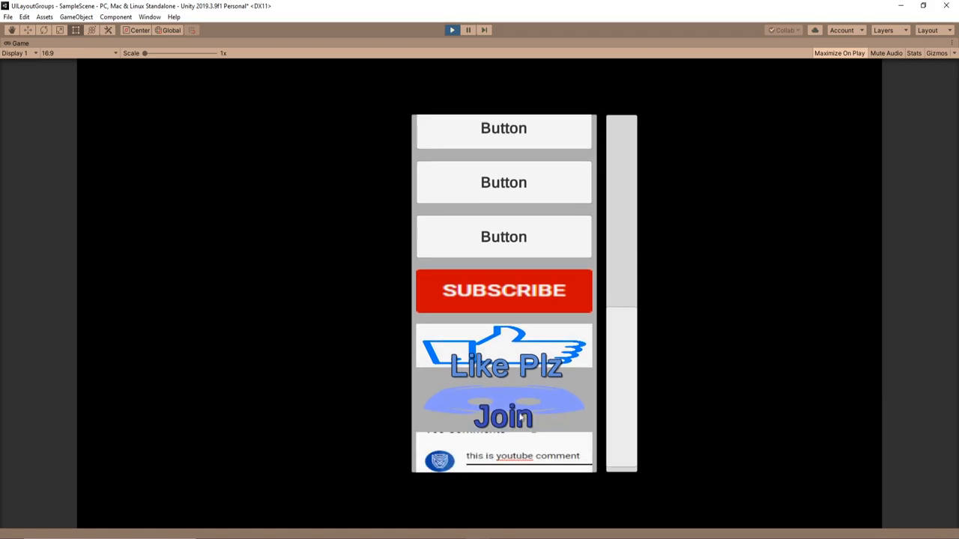